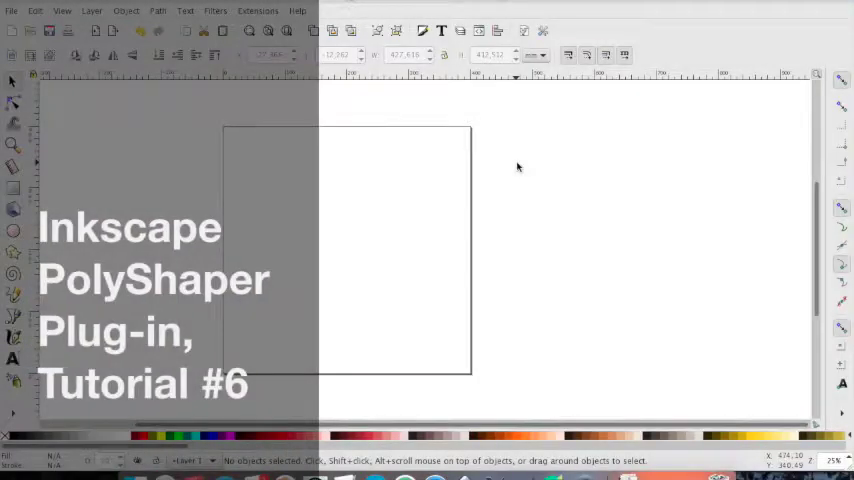
pyautogui.moveTo(64, 350)
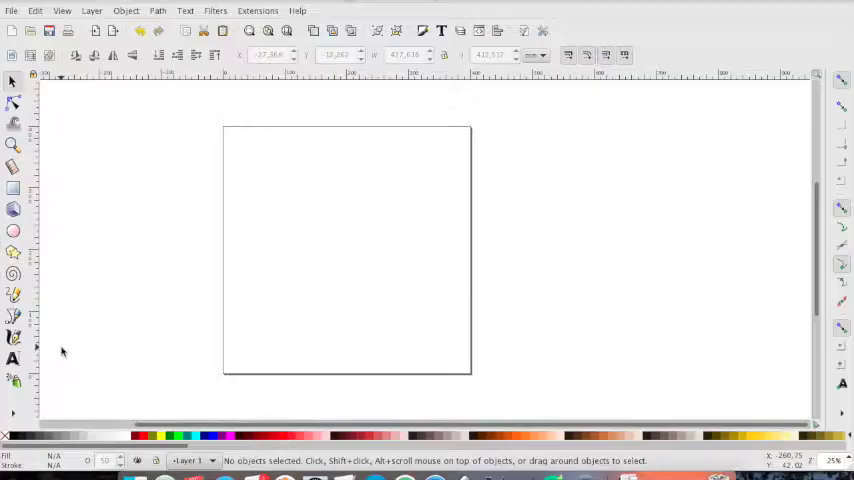
pyautogui.moveTo(12, 360)
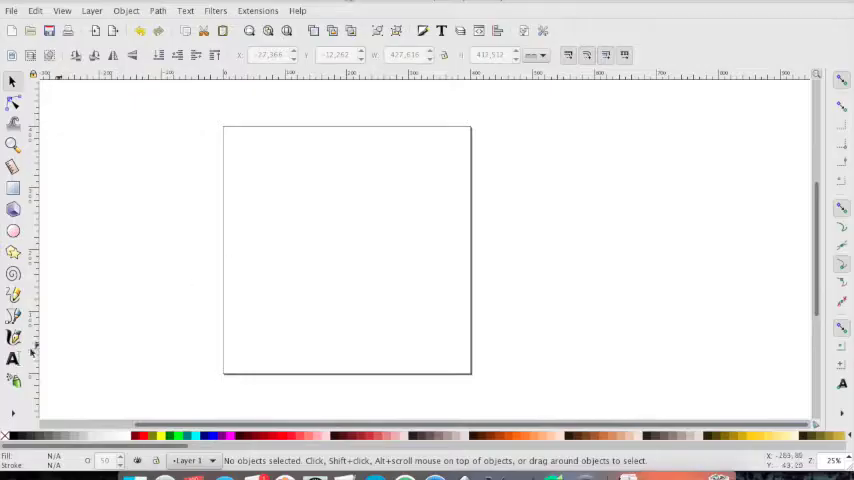
# - Activate the Text tool to begin placing the Cool Stuff text on the page
pyautogui.click(12, 360)
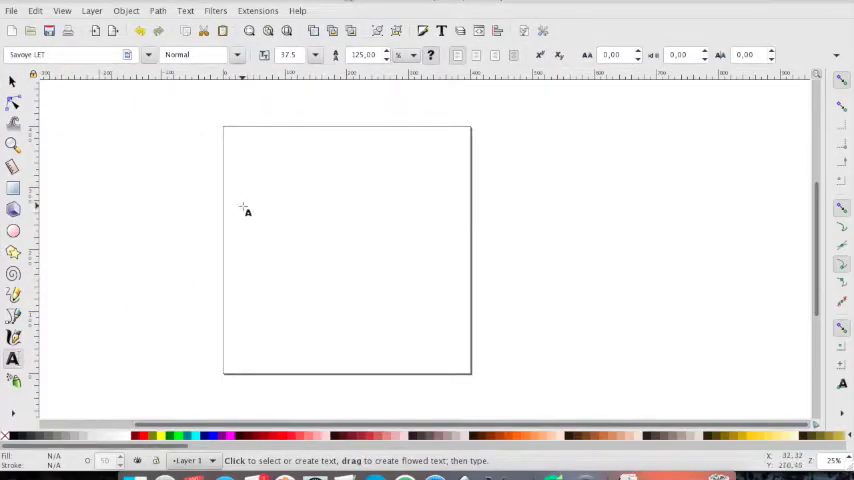
pyautogui.moveTo(56, 54)
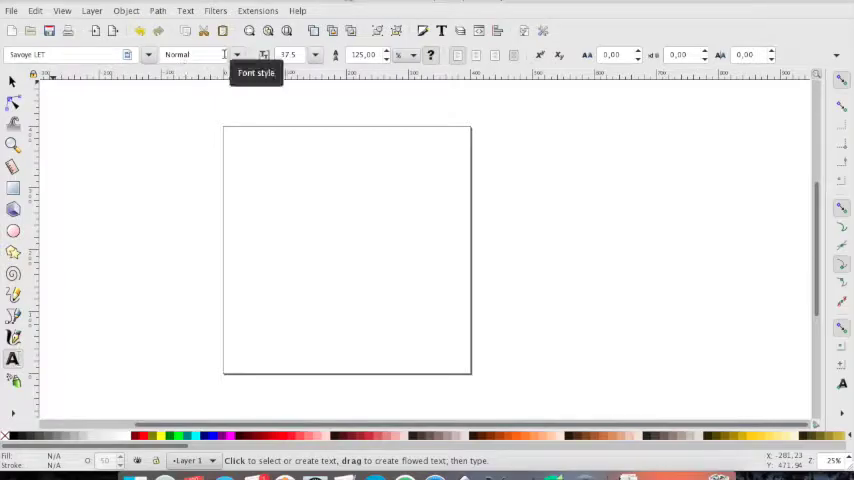
pyautogui.moveTo(298, 56)
pyautogui.write('Cool Stuff')
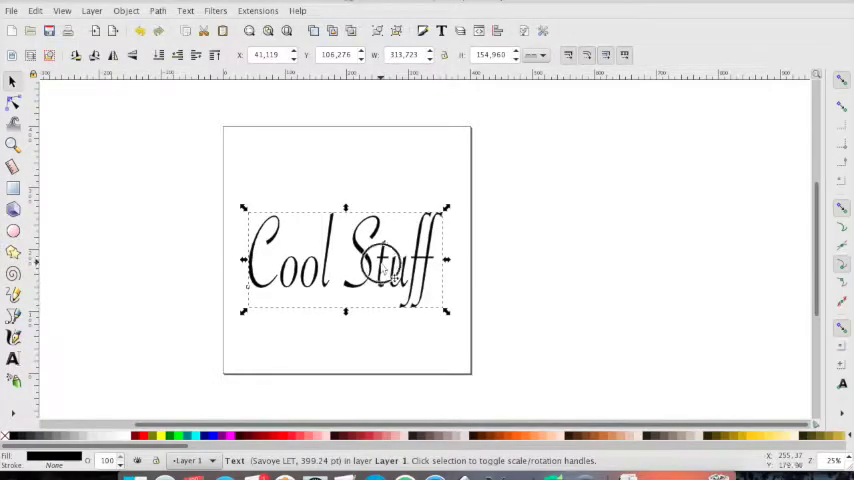
# - Select all Cool Stuff characters and restyle them in a bold condensed sans font
pyautogui.moveTo(344, 260); pyautogui.dragTo(344, 304)
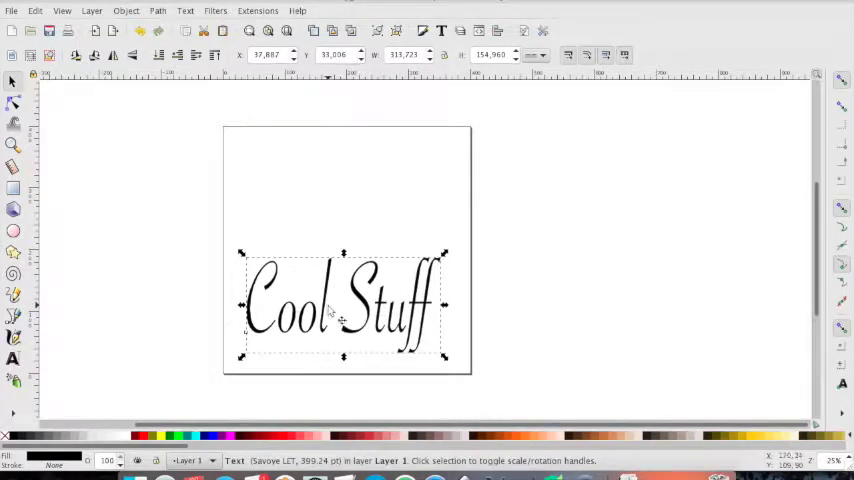
pyautogui.doubleClick(340, 304)
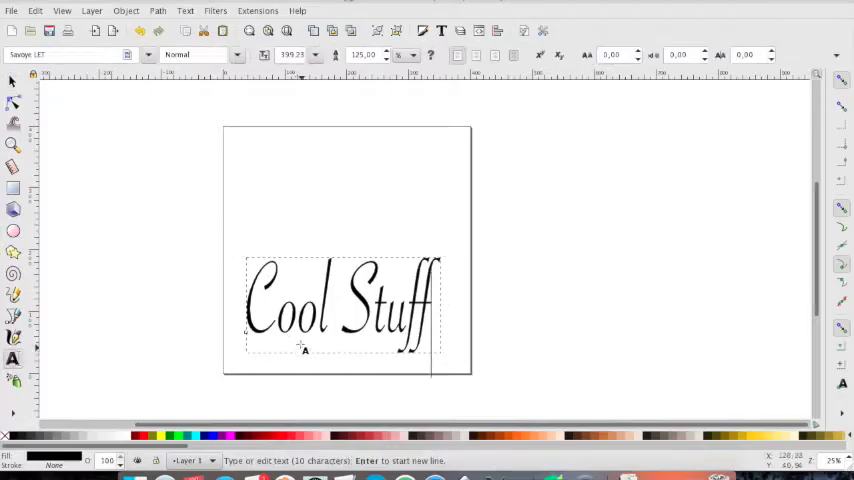
pyautogui.moveTo(248, 310); pyautogui.dragTo(278, 320)
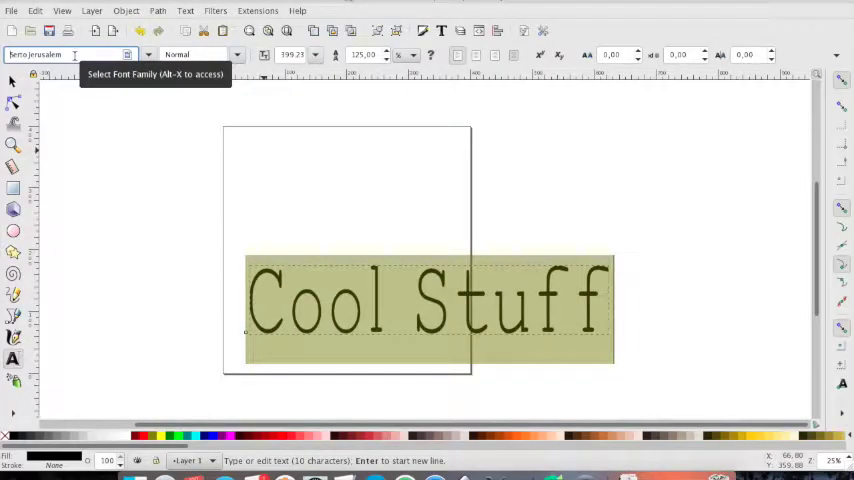
pyautogui.click(234, 54)
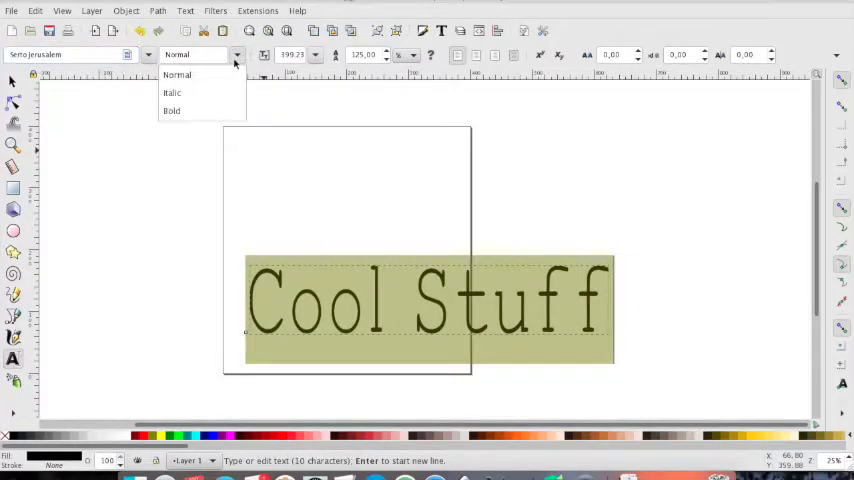
pyautogui.click(172, 110)
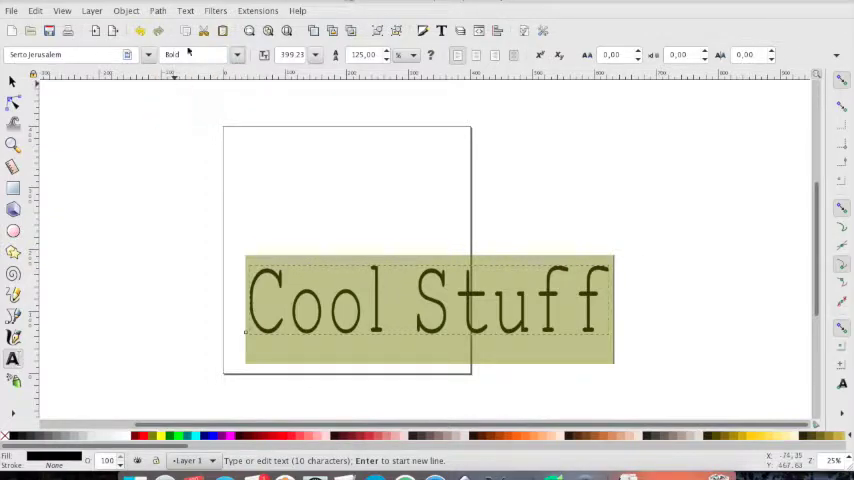
pyautogui.click(190, 54)
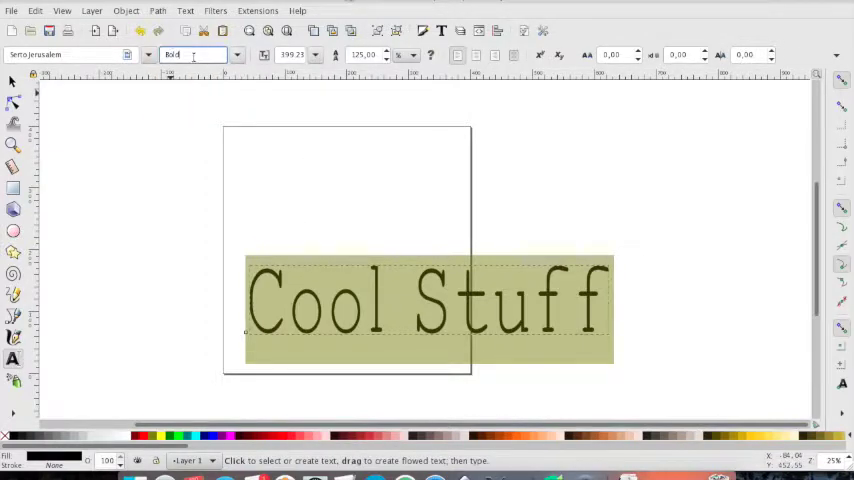
pyautogui.click(190, 54)
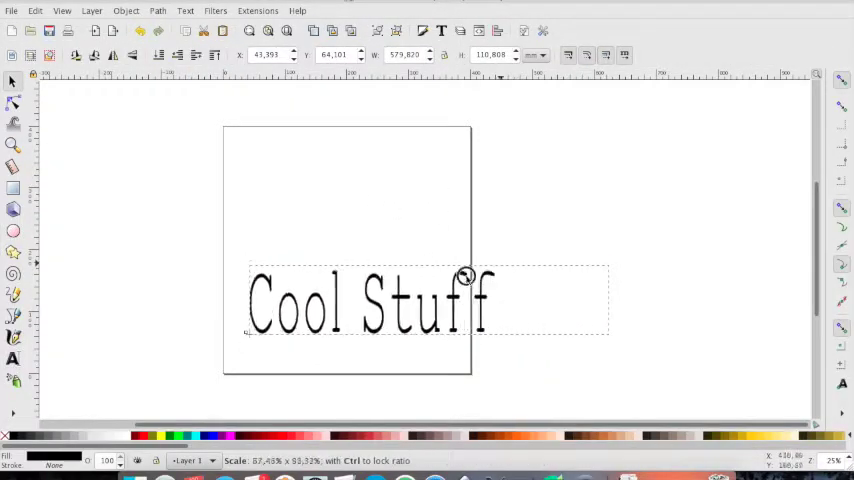
# - Shrink the Cool Stuff text with the scale handles so it fits within the page
pyautogui.moveTo(466, 278); pyautogui.dragTo(464, 240)
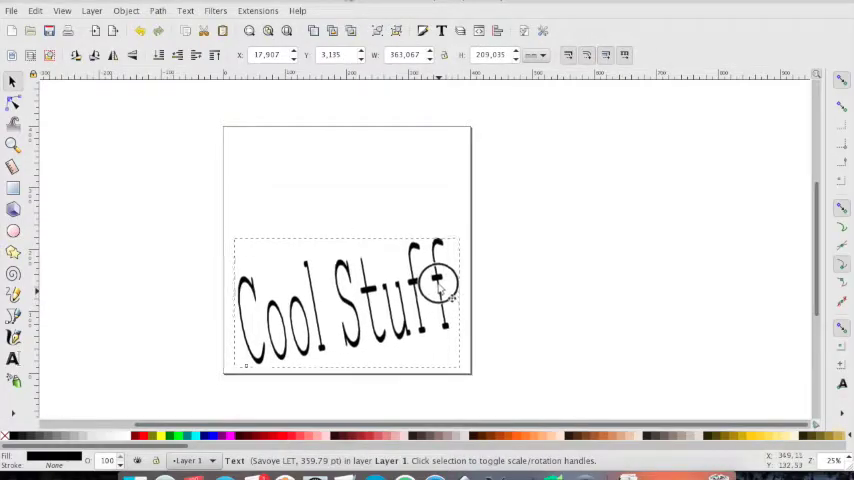
pyautogui.click(460, 250)
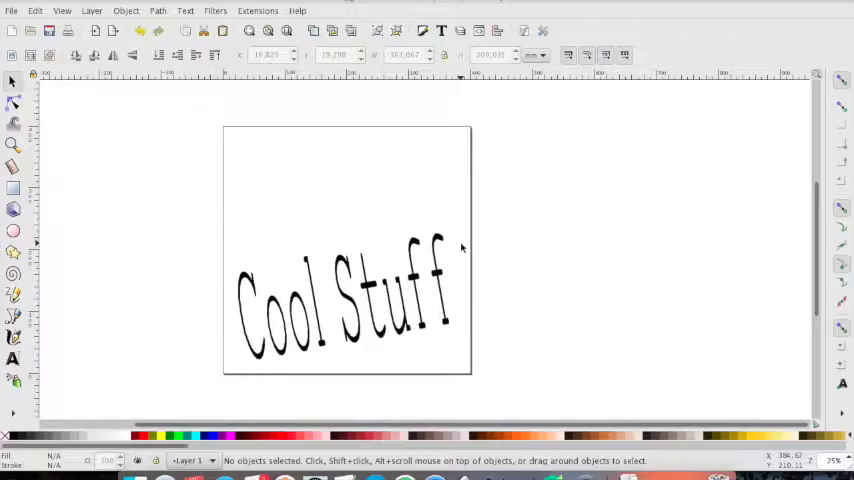
pyautogui.moveTo(264, 204)
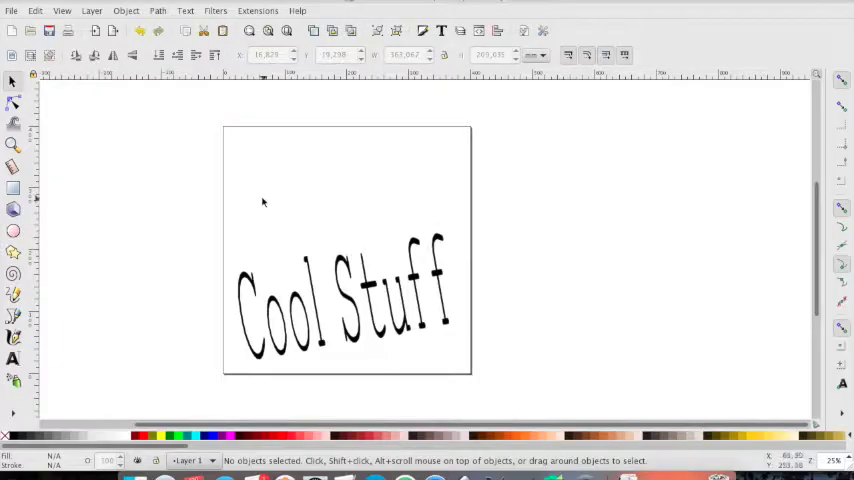
pyautogui.moveTo(152, 100)
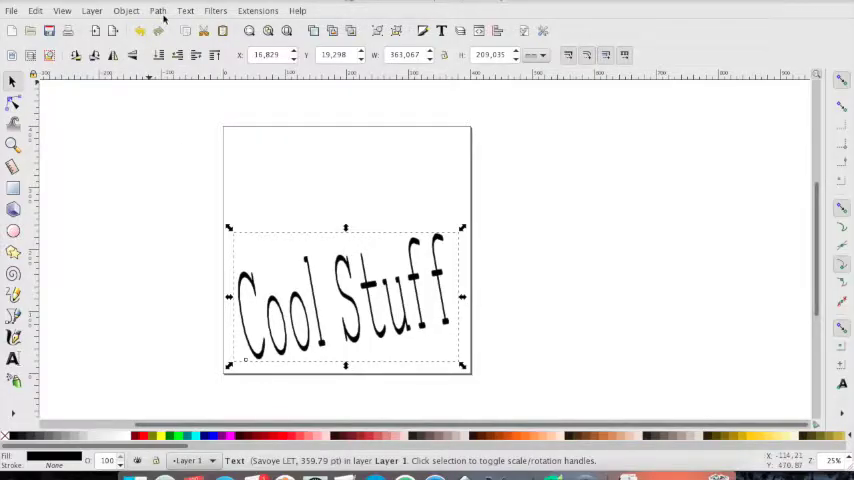
# - Convert the Cool Stuff text into path outlines with Object to Path and group them
pyautogui.click(156, 10)
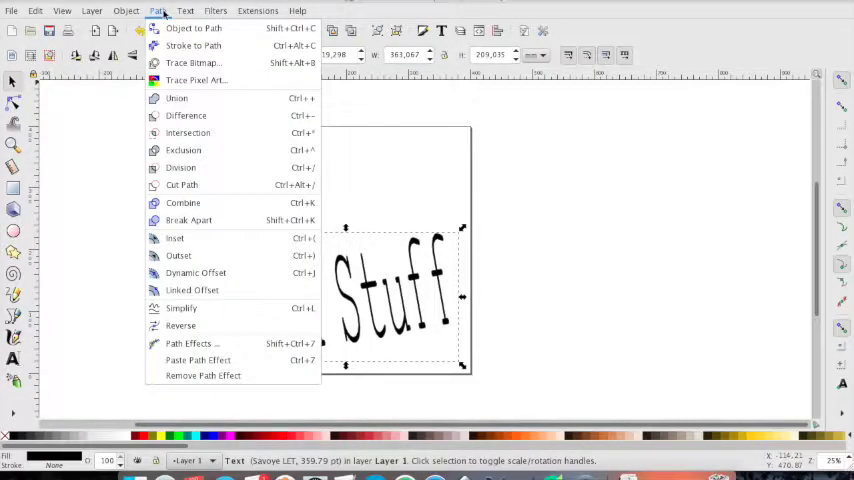
pyautogui.moveTo(192, 28)
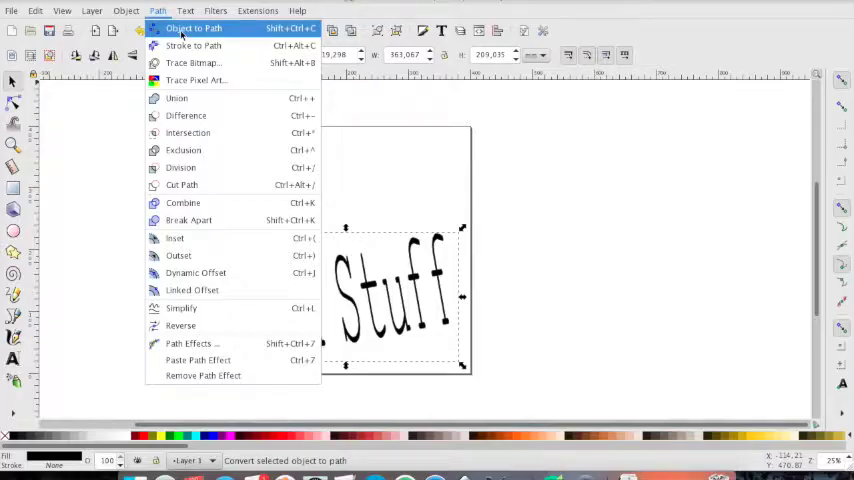
pyautogui.click(192, 28)
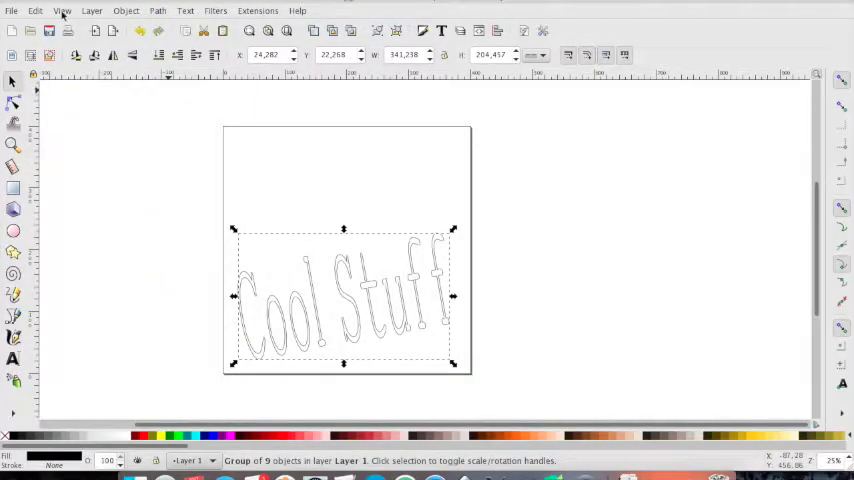
pyautogui.click(62, 12)
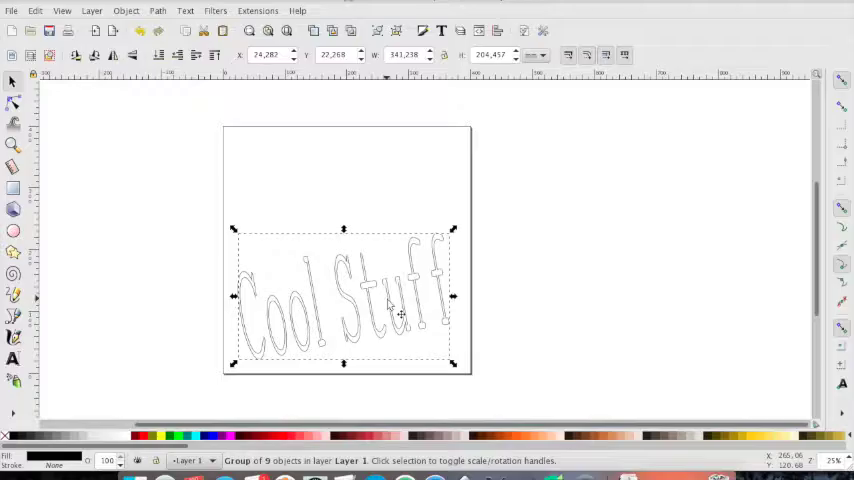
pyautogui.moveTo(244, 290)
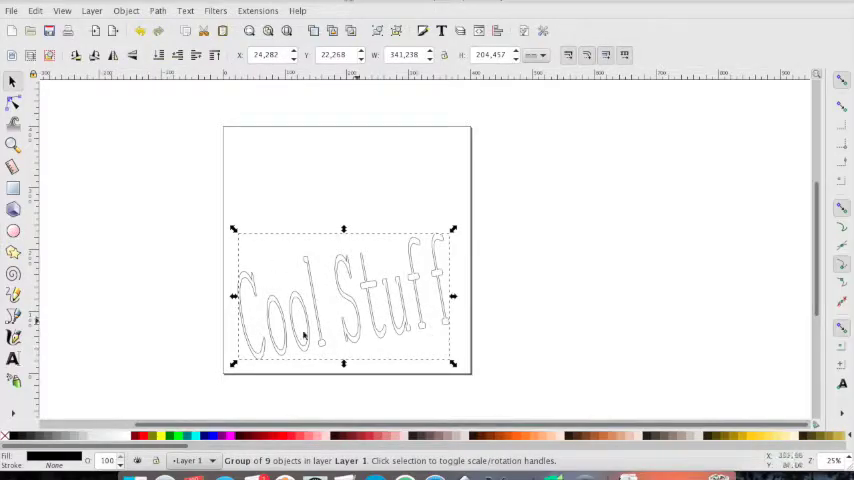
pyautogui.moveTo(240, 272)
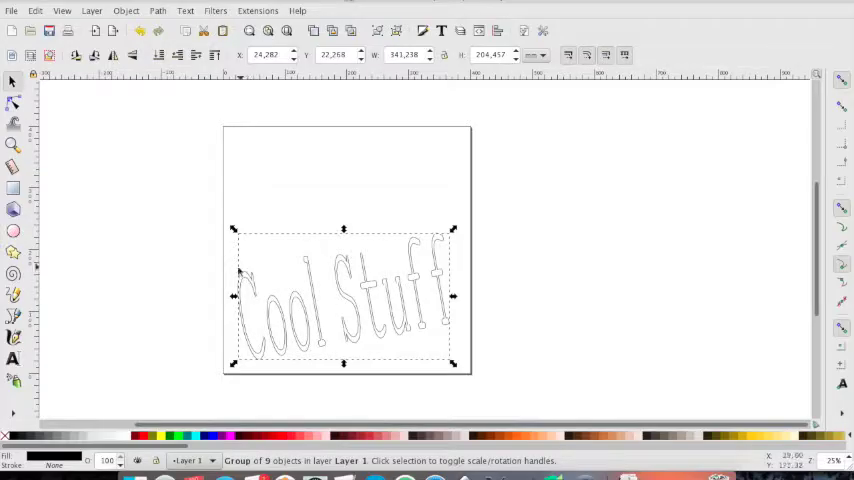
pyautogui.moveTo(336, 332)
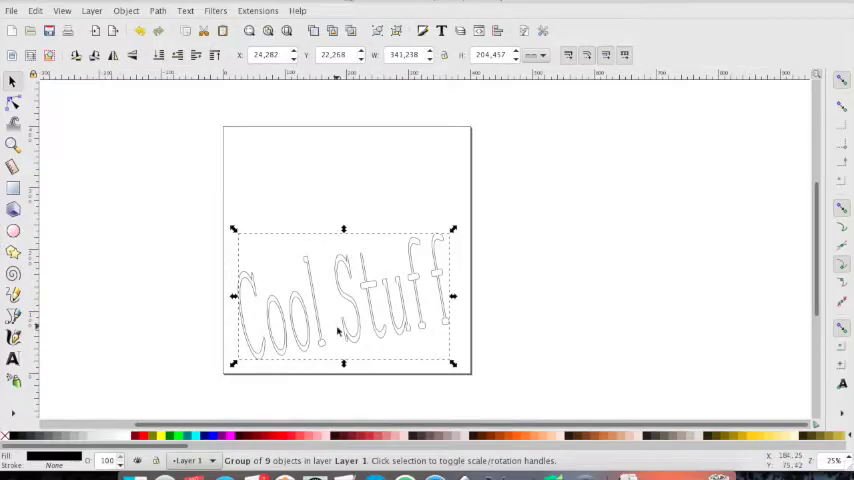
pyautogui.moveTo(324, 308)
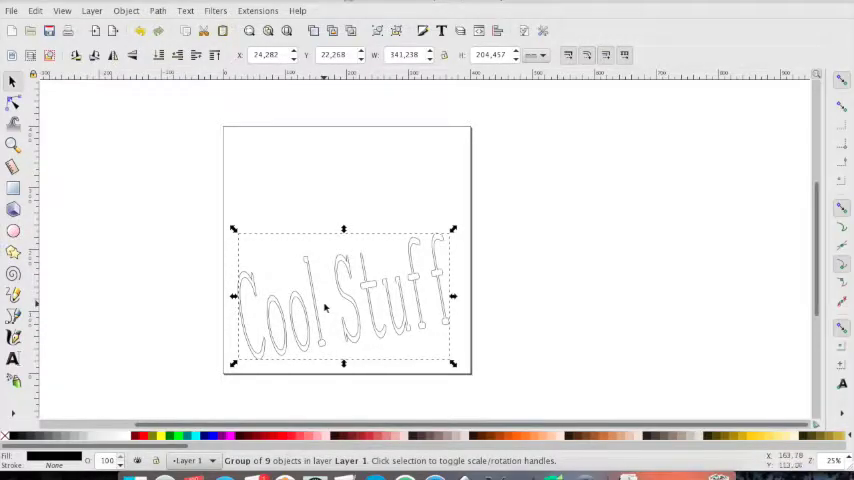
pyautogui.moveTo(296, 202)
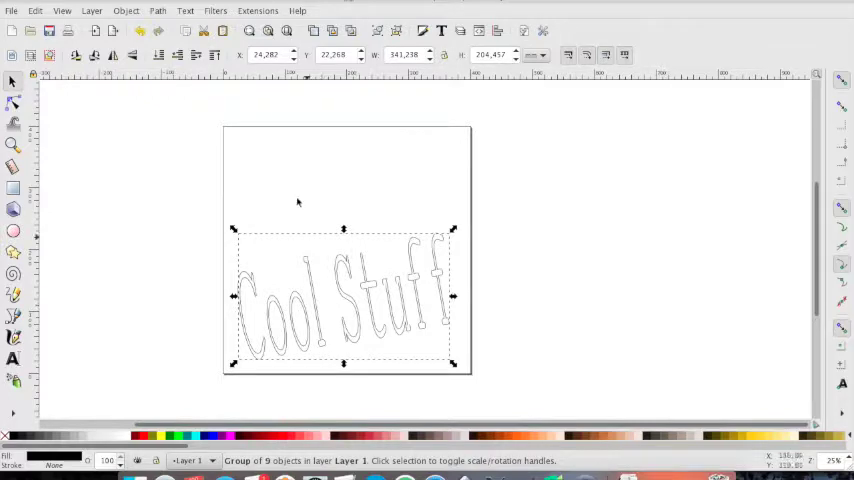
# - In the 2D machine extension set the output filename to simple_text
pyautogui.click(258, 12)
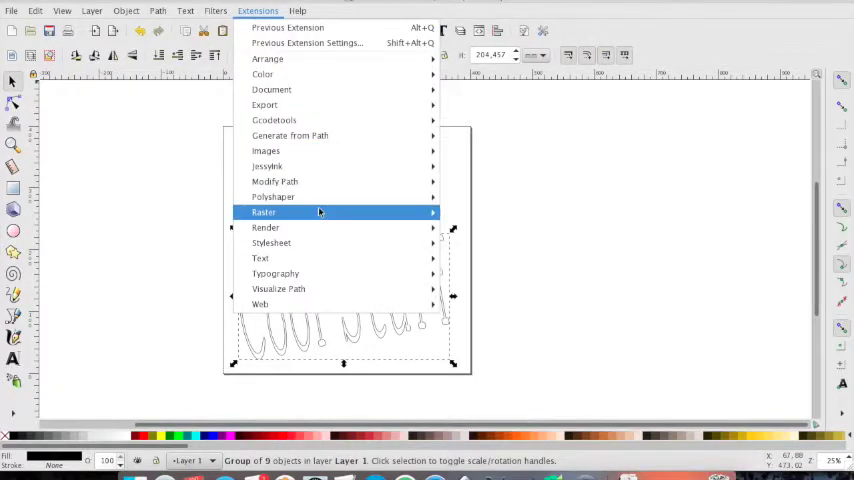
pyautogui.moveTo(272, 196)
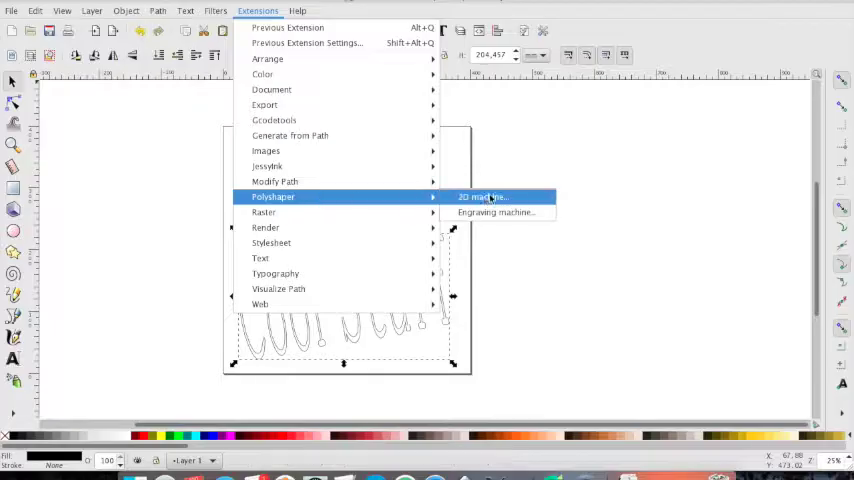
pyautogui.click(482, 196)
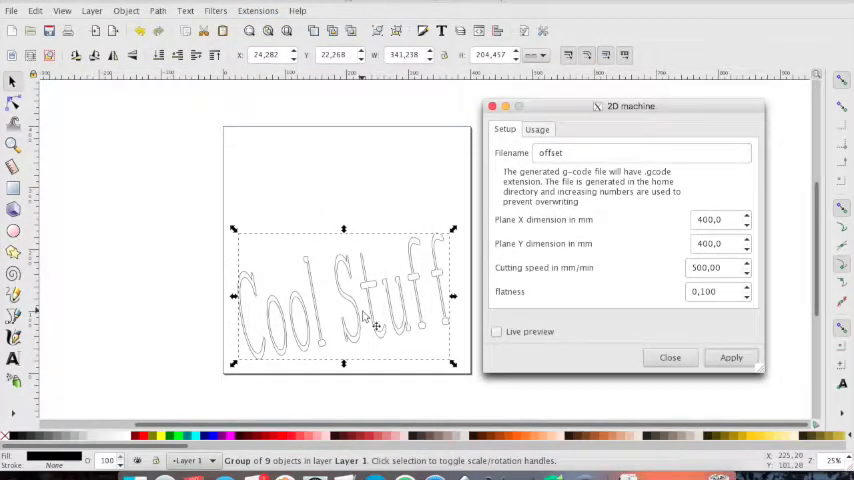
pyautogui.click(640, 152)
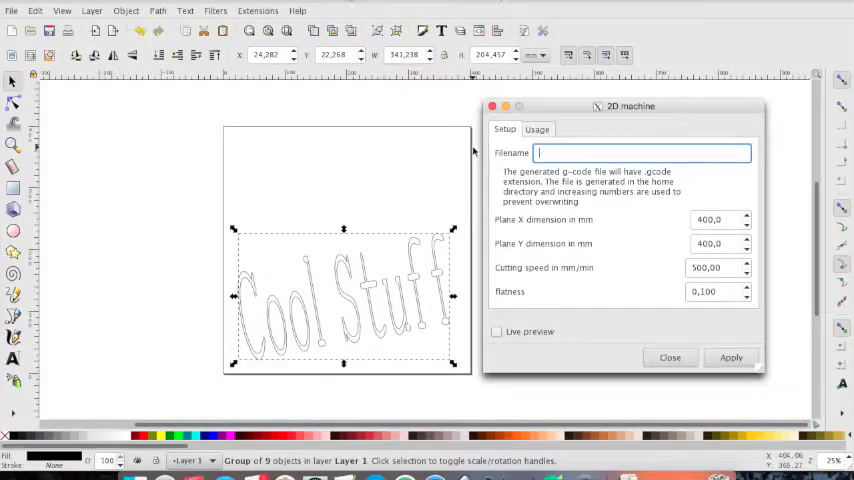
pyautogui.write('simple')
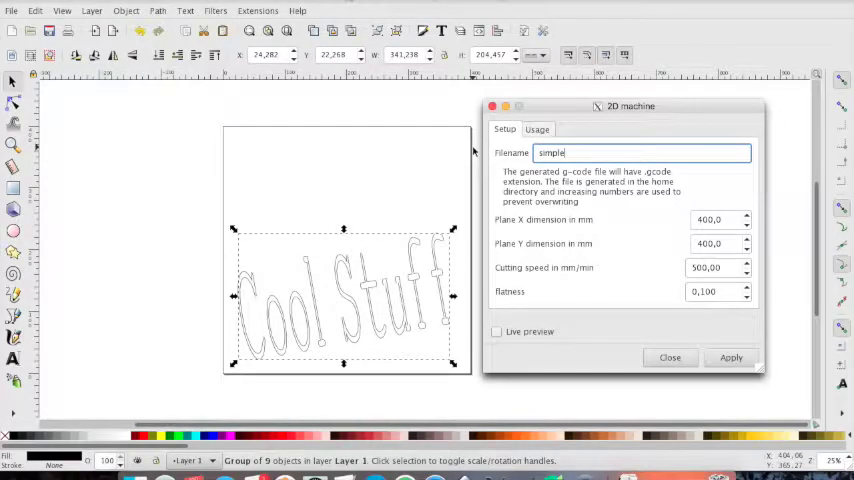
pyautogui.write('_text')
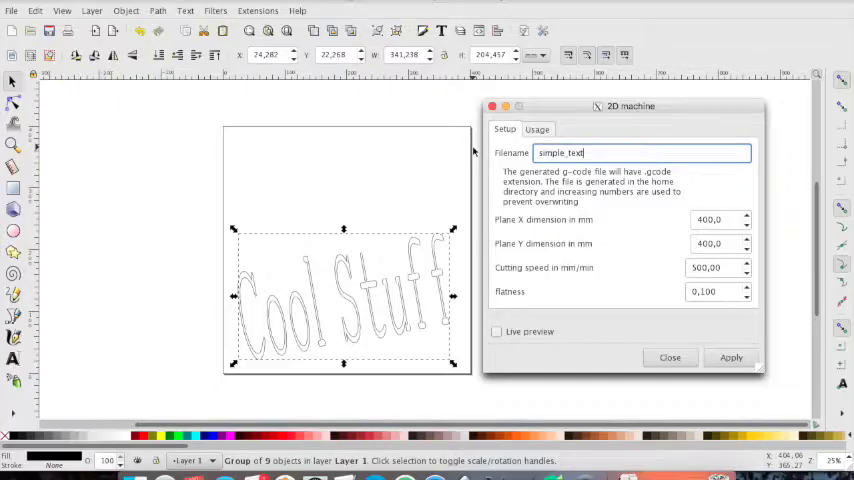
pyautogui.moveTo(670, 356)
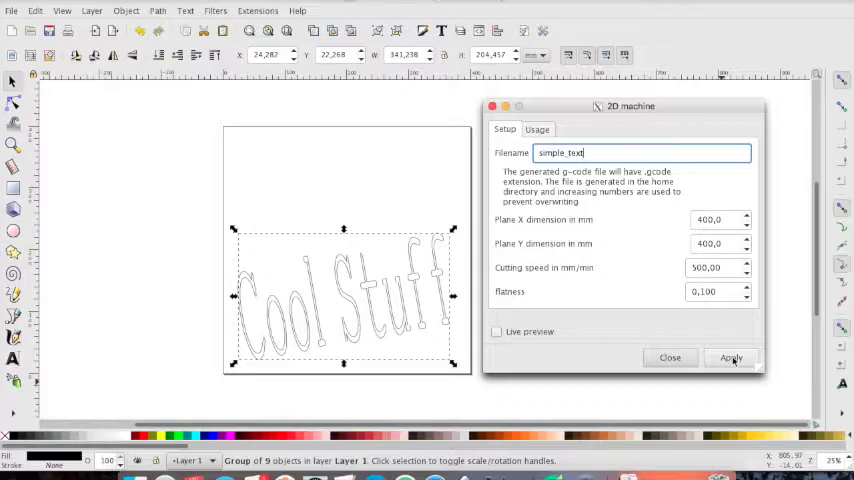
# - Run the export to simple_text-000.gcode and acknowledge the saved-file message
pyautogui.click(732, 358)
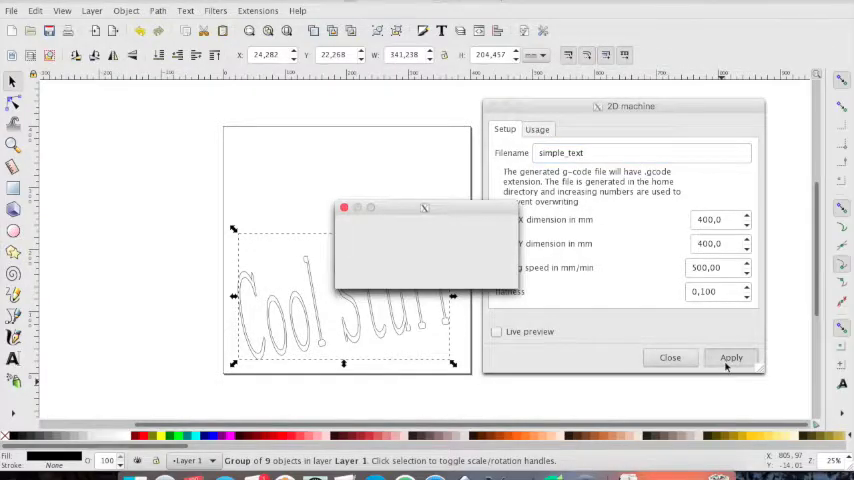
pyautogui.click(732, 356)
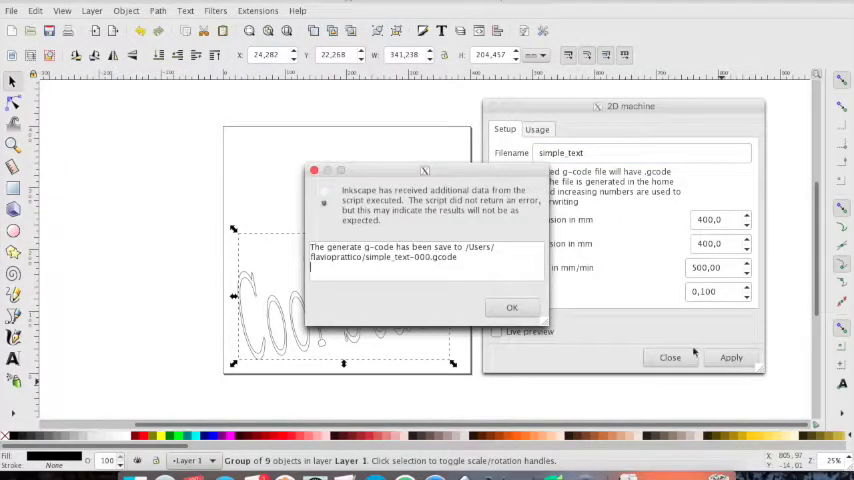
pyautogui.click(512, 308)
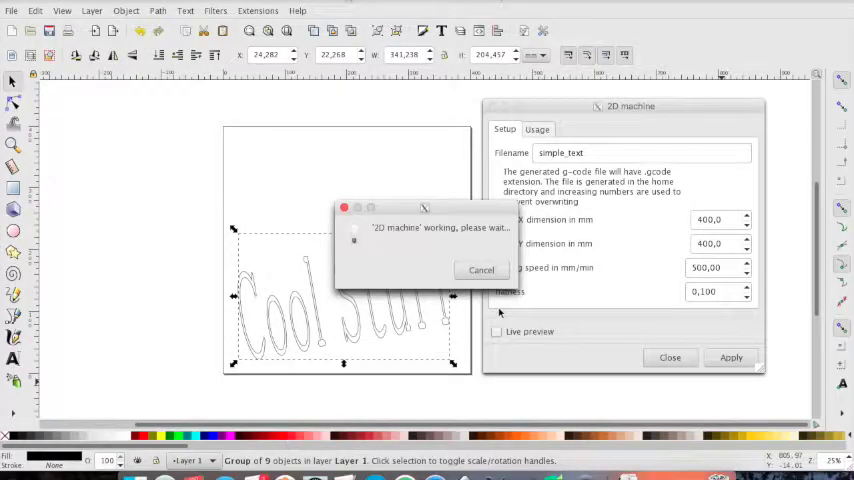
pyautogui.click(480, 270)
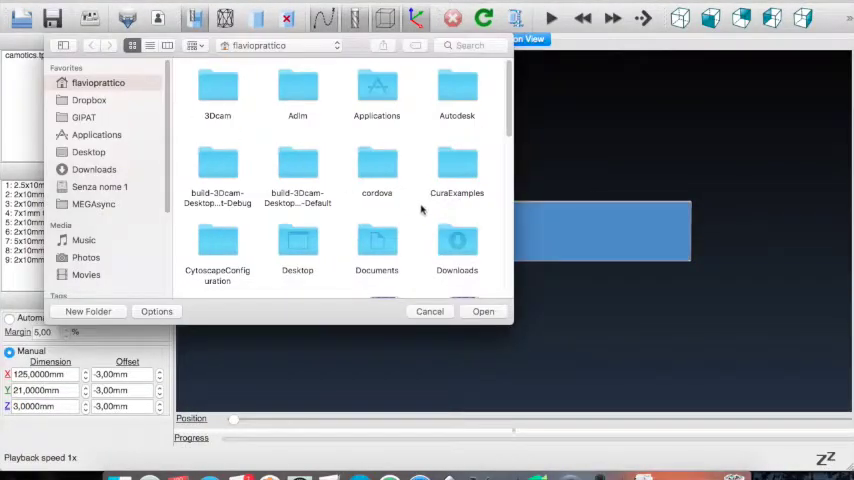
# - Load simple_text-000.gcode in CAMotics and orbit to inspect the Cool Stuff toolpath
pyautogui.scroll(-3)
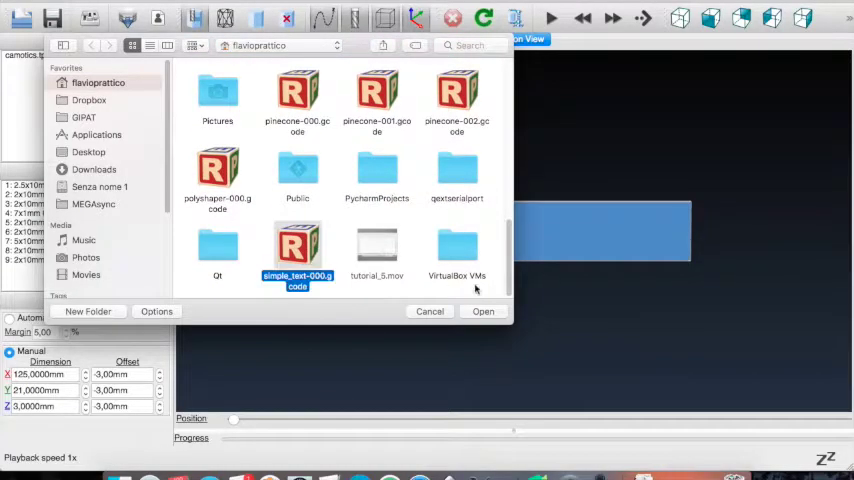
pyautogui.click(482, 312)
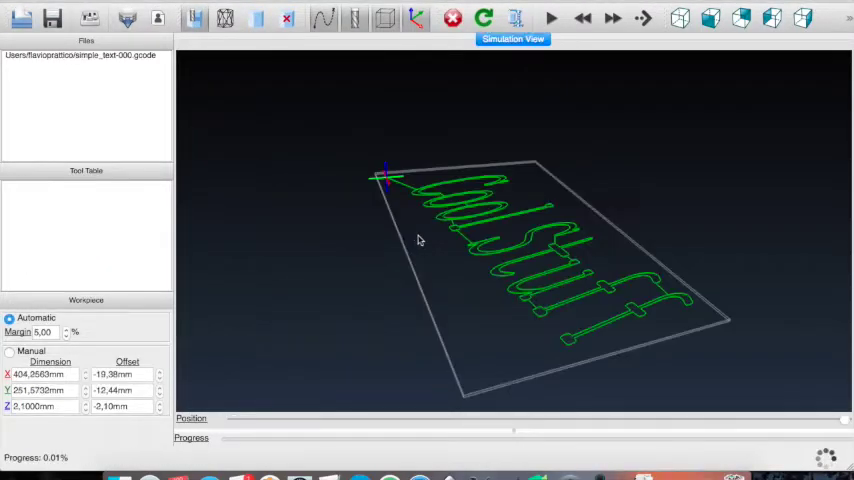
pyautogui.moveTo(420, 240); pyautogui.dragTo(332, 198)
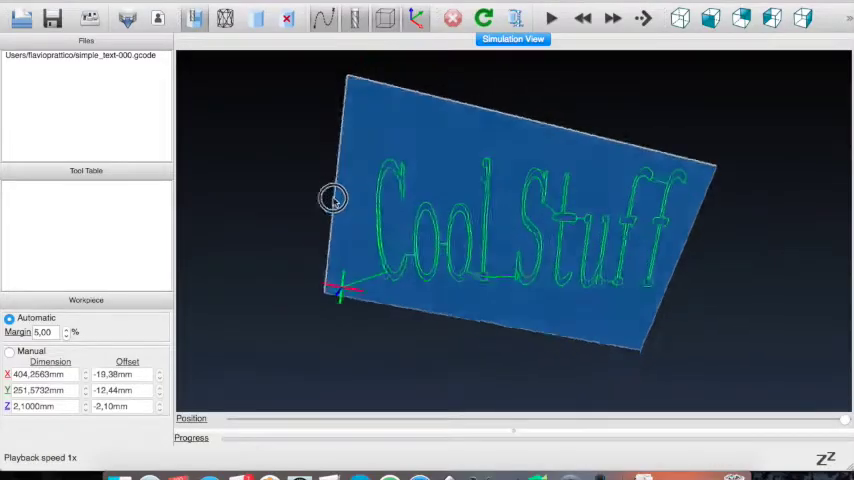
pyautogui.moveTo(332, 196); pyautogui.dragTo(438, 260)
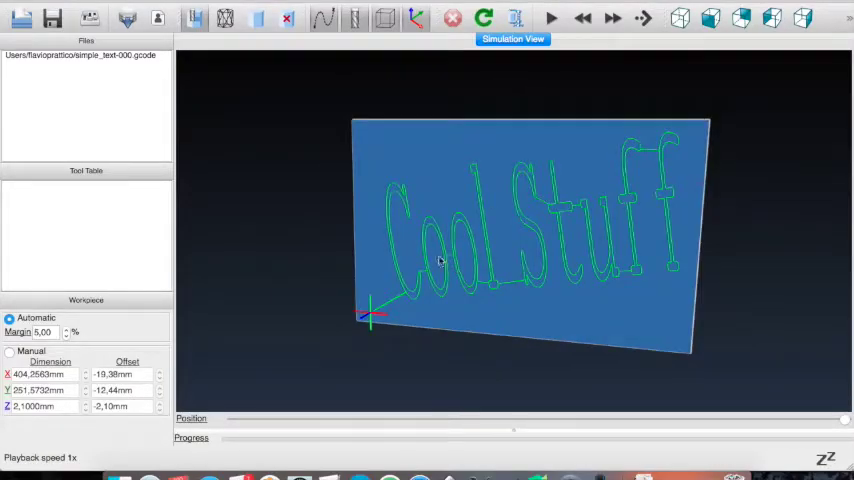
pyautogui.moveTo(426, 286)
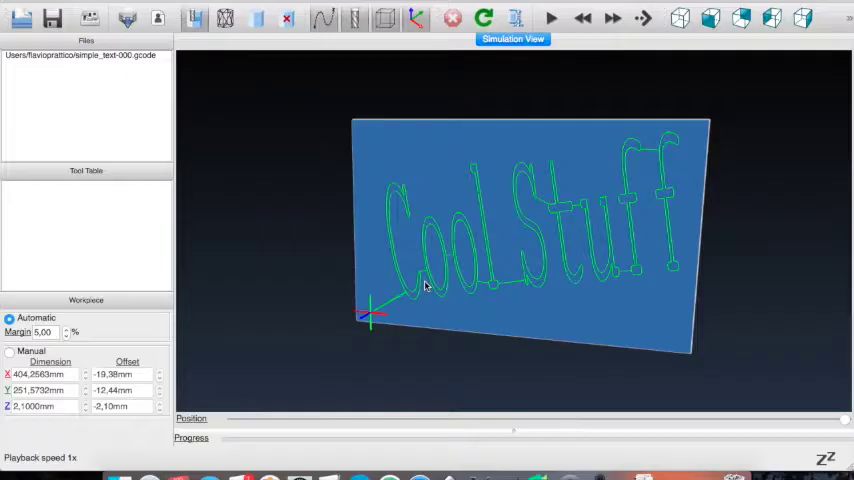
pyautogui.moveTo(424, 280)
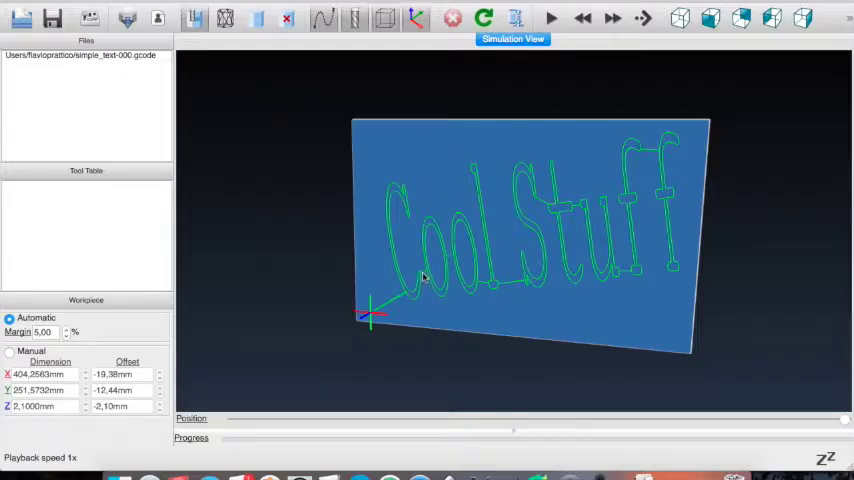
pyautogui.moveTo(452, 264)
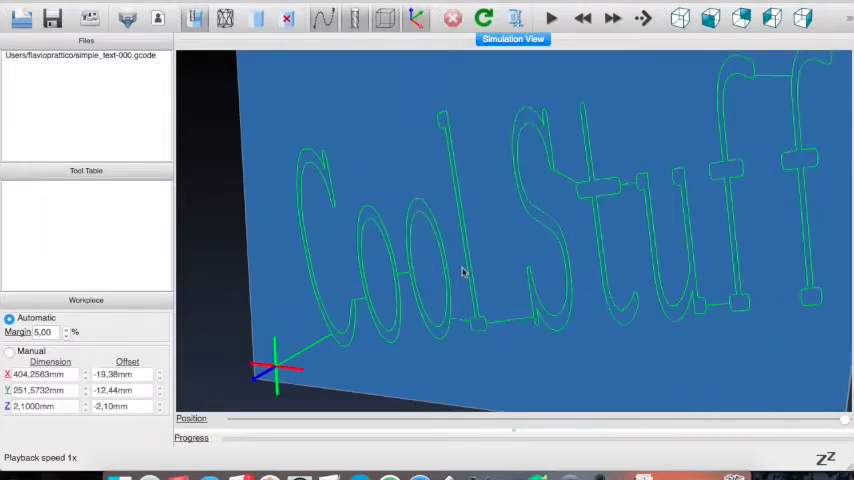
pyautogui.moveTo(448, 272)
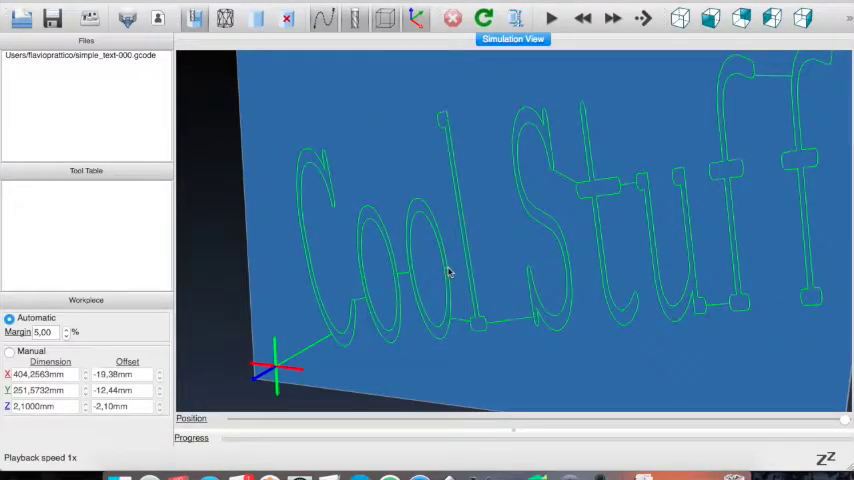
pyautogui.moveTo(444, 254)
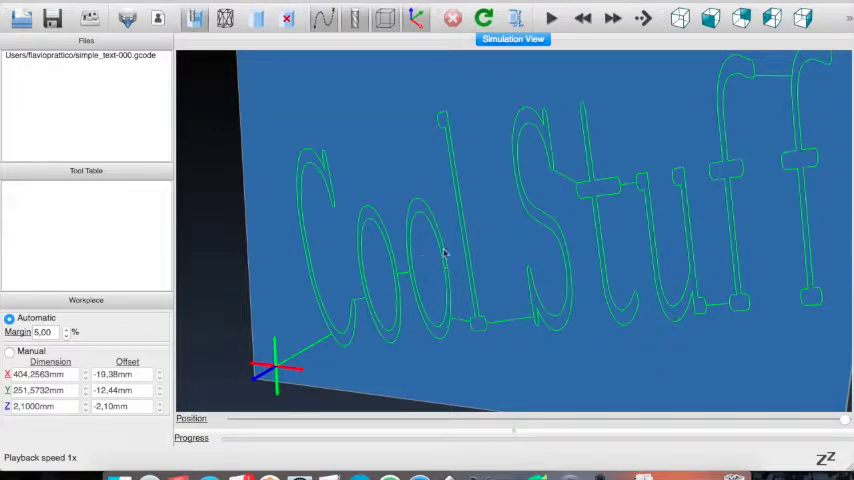
pyautogui.moveTo(452, 270)
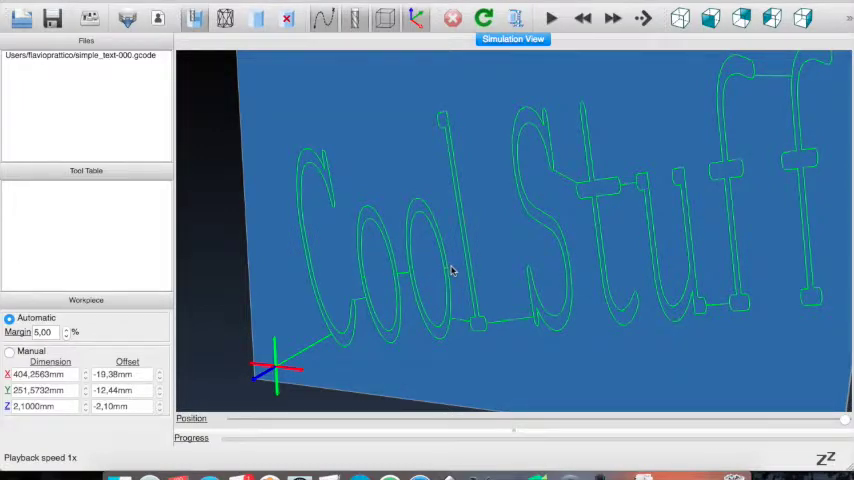
pyautogui.moveTo(450, 270); pyautogui.dragTo(520, 244)
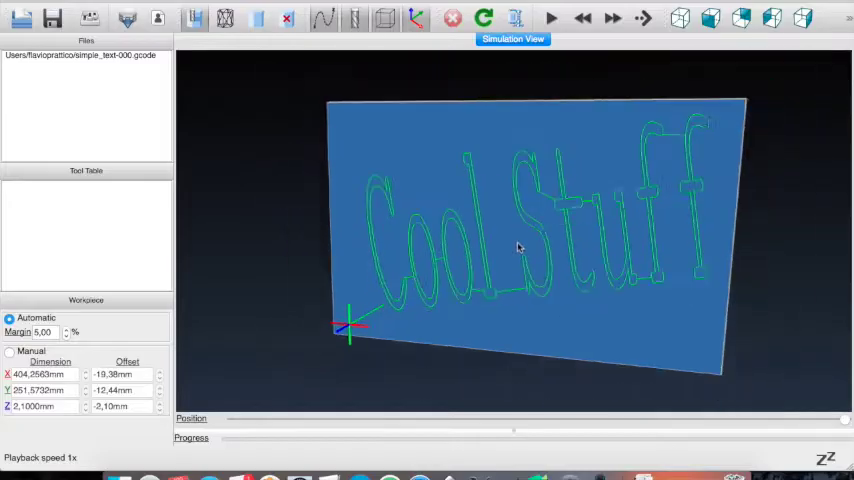
pyautogui.moveTo(520, 248); pyautogui.dragTo(490, 256)
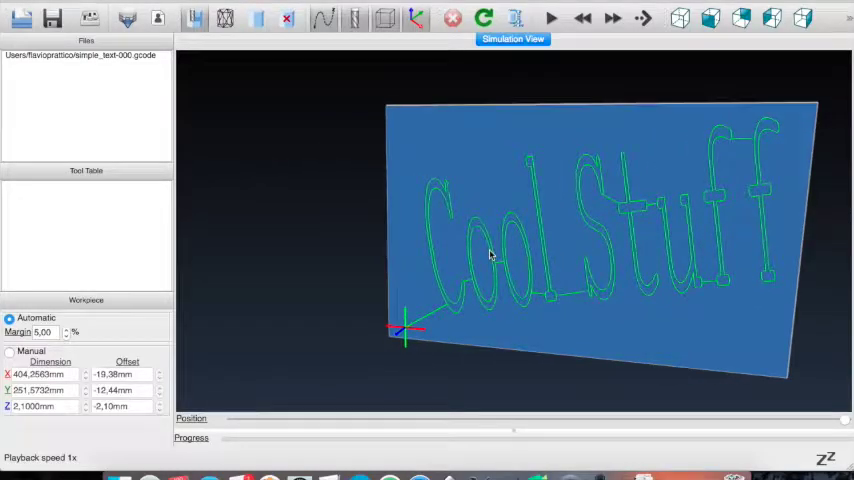
pyautogui.moveTo(452, 140)
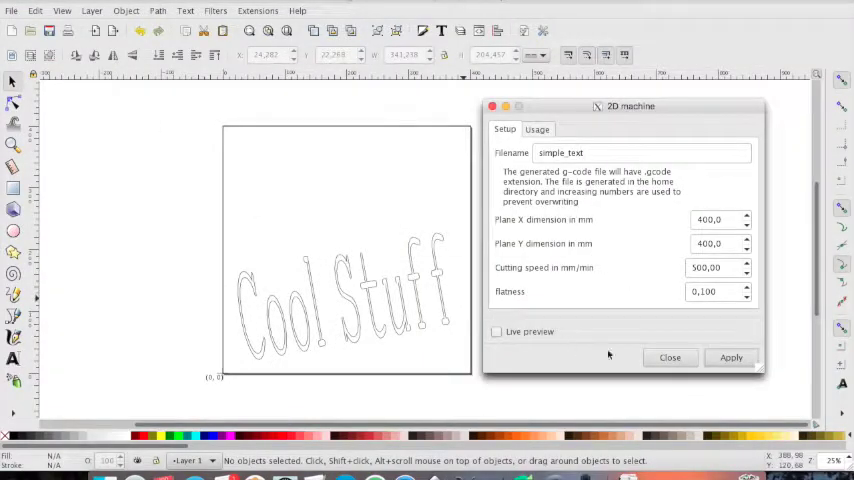
# - Start a new text object on the page and write the 'be happy' phrase
pyautogui.click(670, 356)
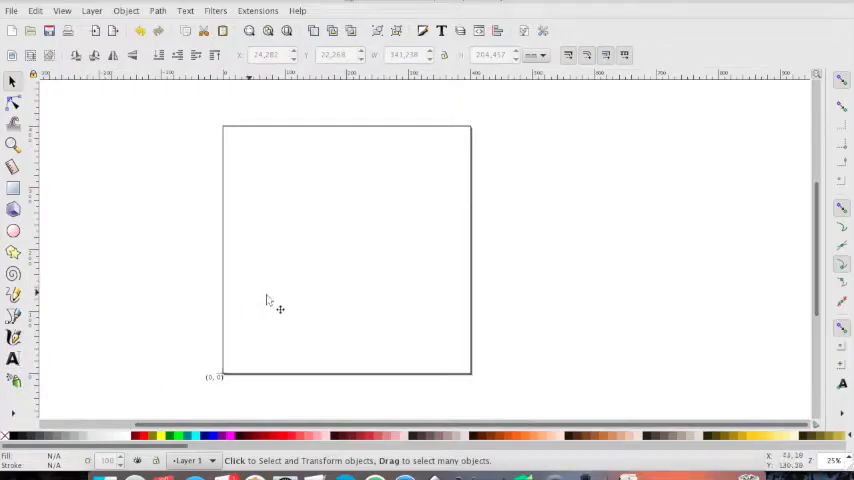
pyautogui.click(12, 358)
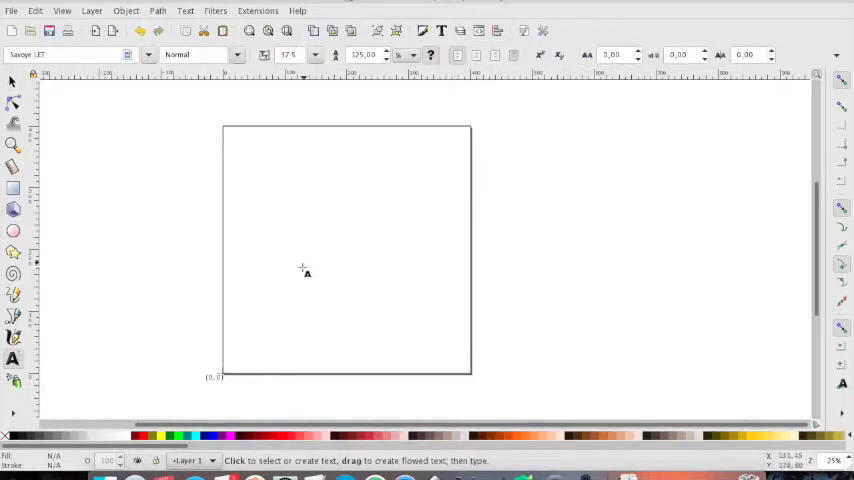
pyautogui.click(384, 216)
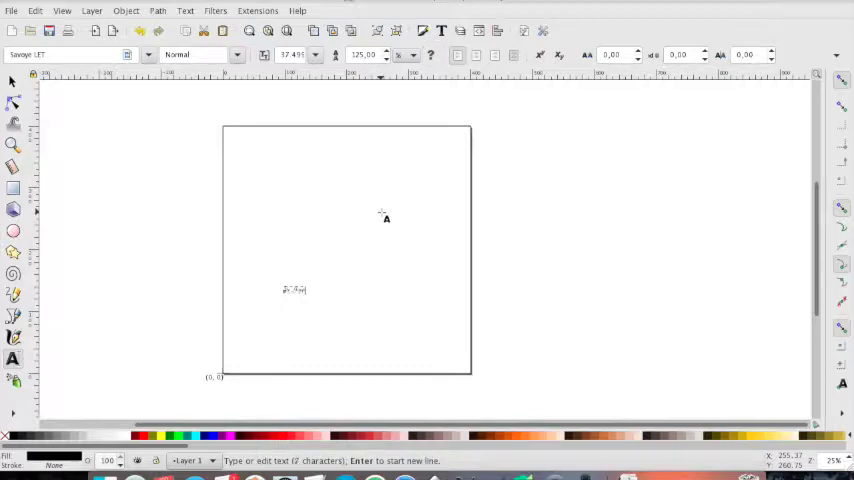
pyautogui.write('a')
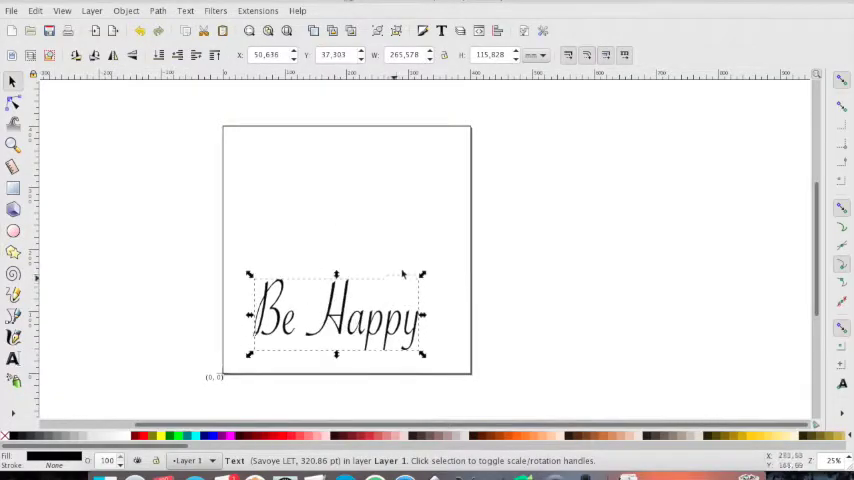
# - Enlarge the text to fill the lower page and edit the wording to lowercase 'be happy'
pyautogui.moveTo(420, 272); pyautogui.dragTo(458, 244)
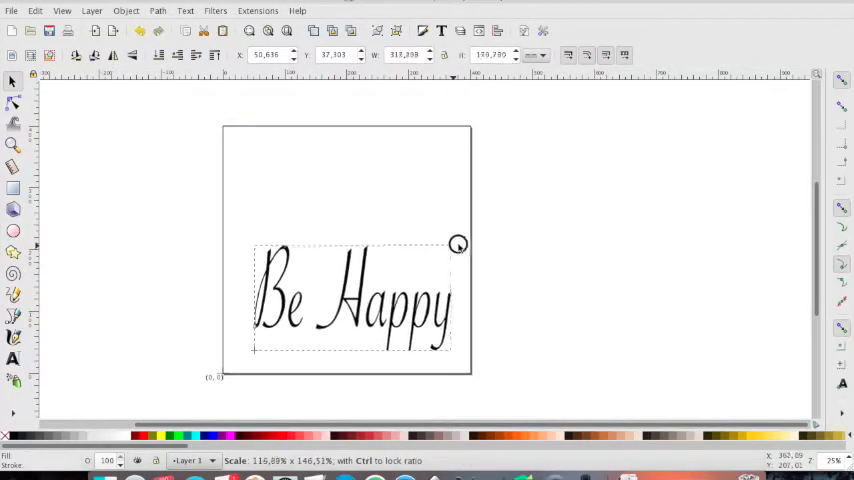
pyautogui.click(352, 300)
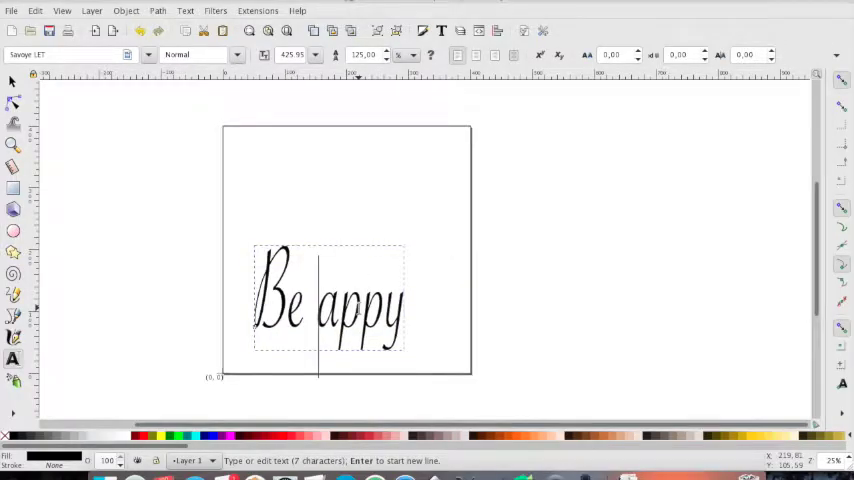
pyautogui.write('h')
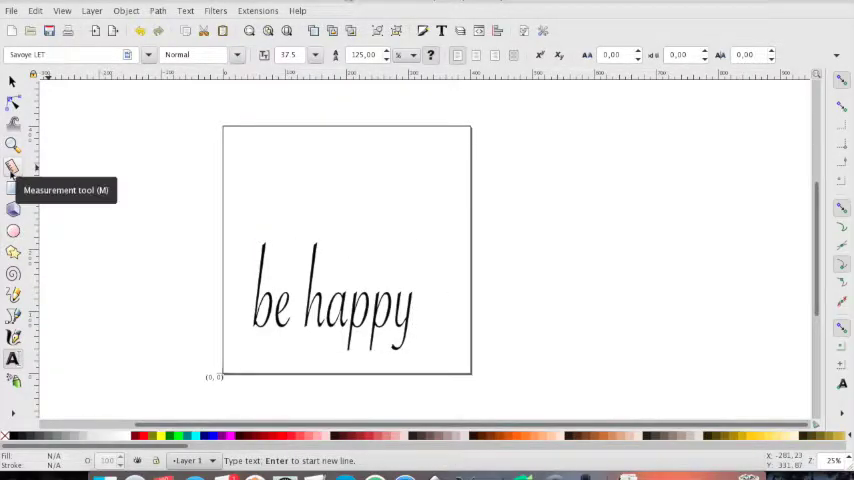
pyautogui.moveTo(120, 292)
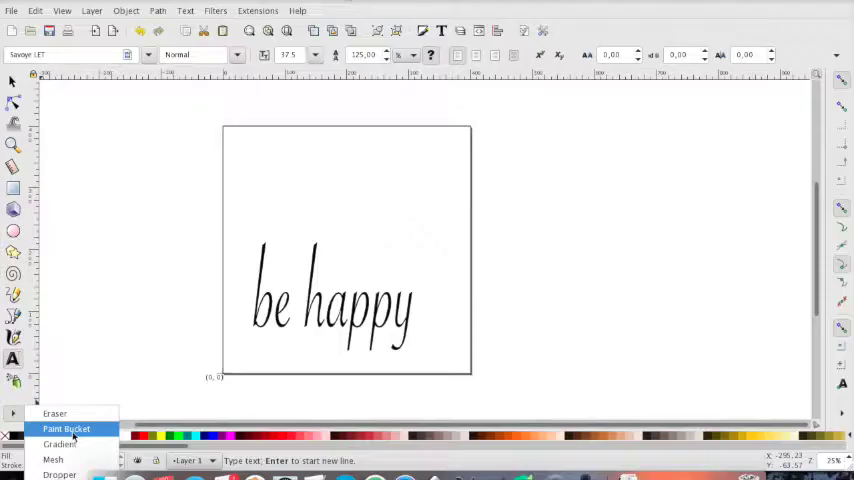
# - Switch to the Paint Bucket tool for filling offset outlines around the letters
pyautogui.click(66, 428)
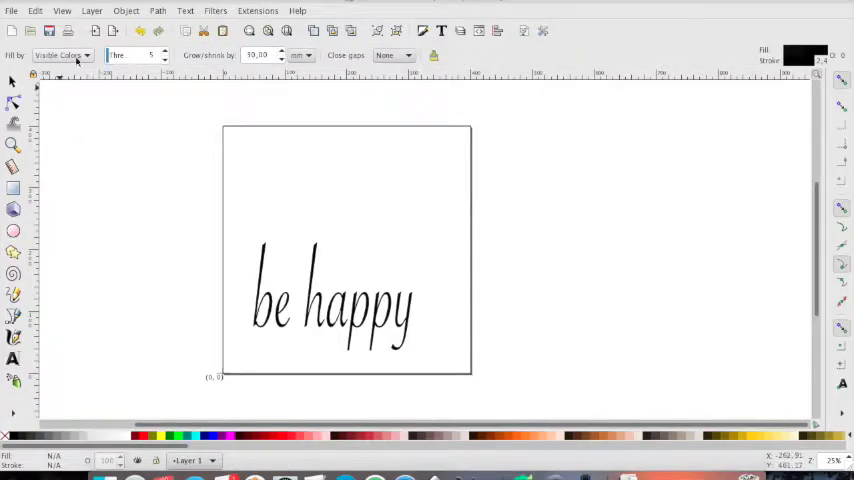
pyautogui.moveTo(228, 60)
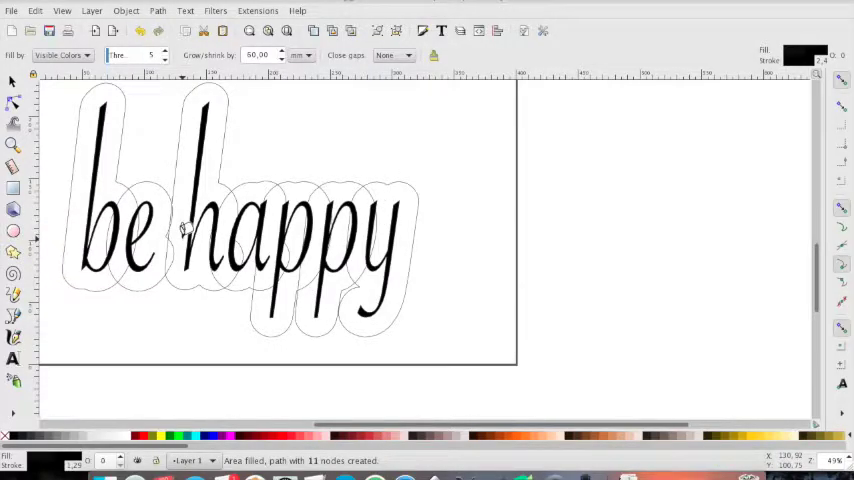
pyautogui.moveTo(198, 296)
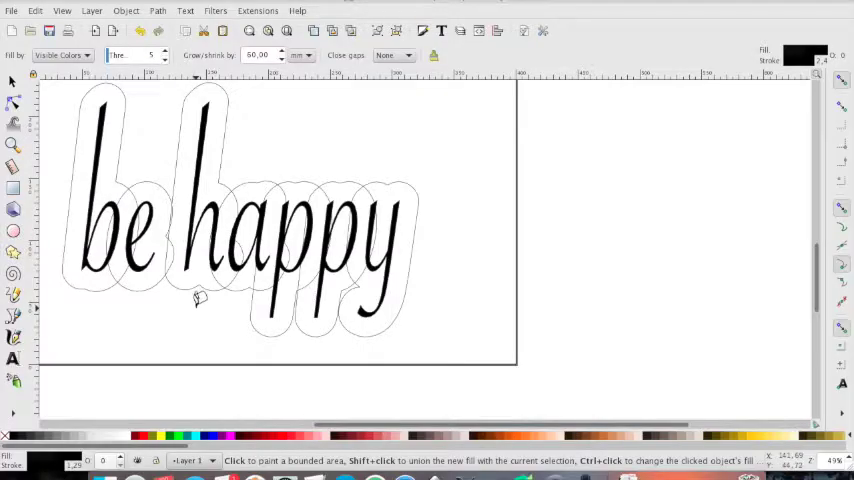
pyautogui.moveTo(298, 140)
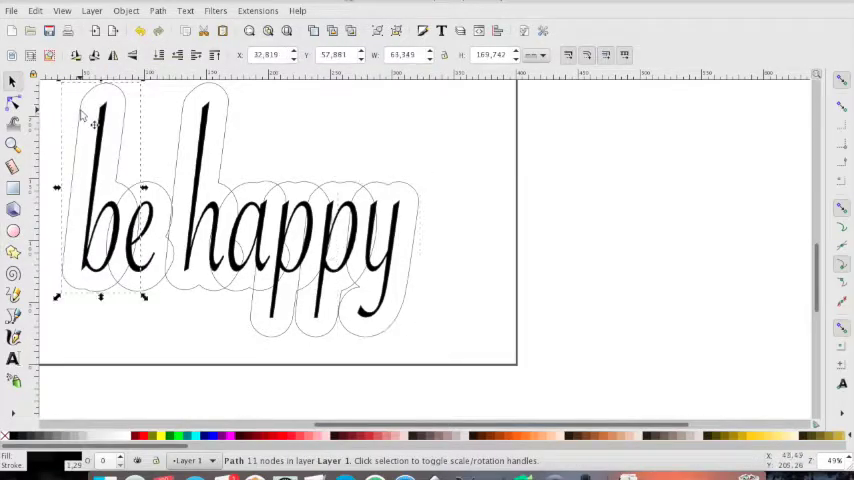
pyautogui.moveTo(204, 120)
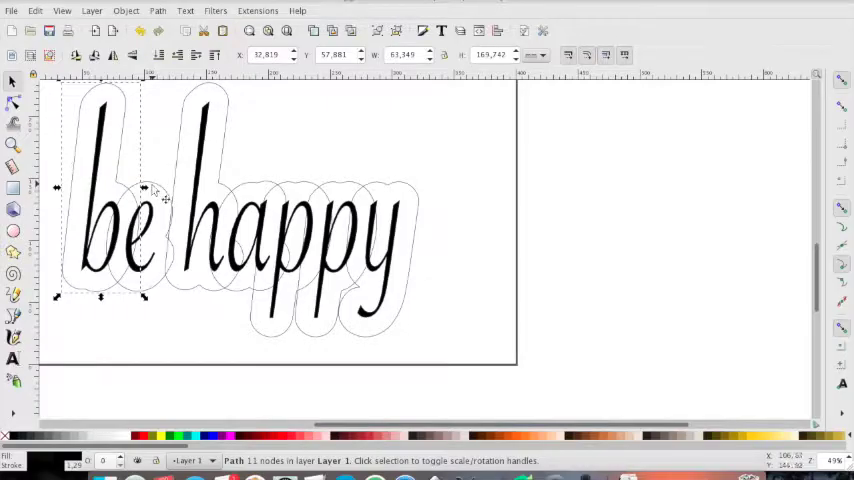
# - Select neighbouring outline pieces and merge them with Path > Union
pyautogui.click(160, 190)
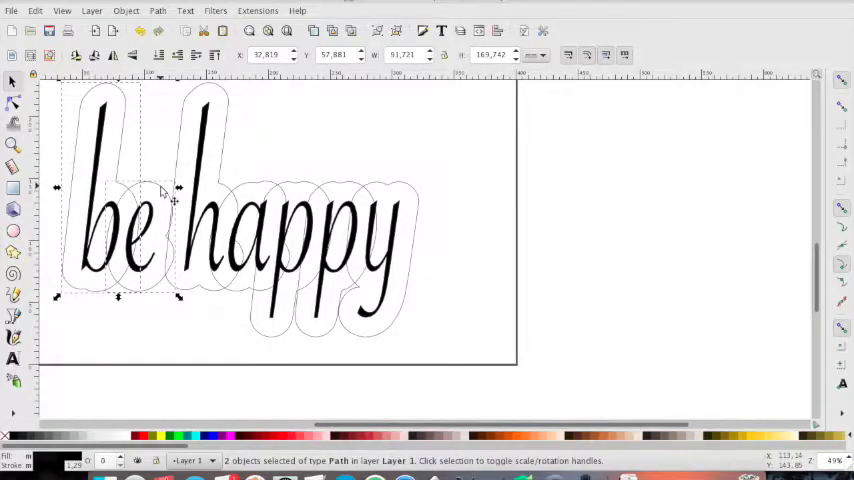
pyautogui.moveTo(164, 20)
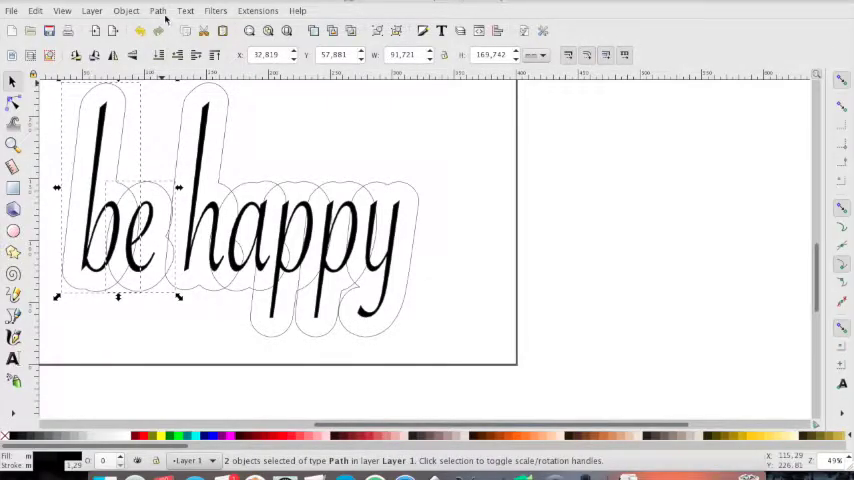
pyautogui.click(156, 12)
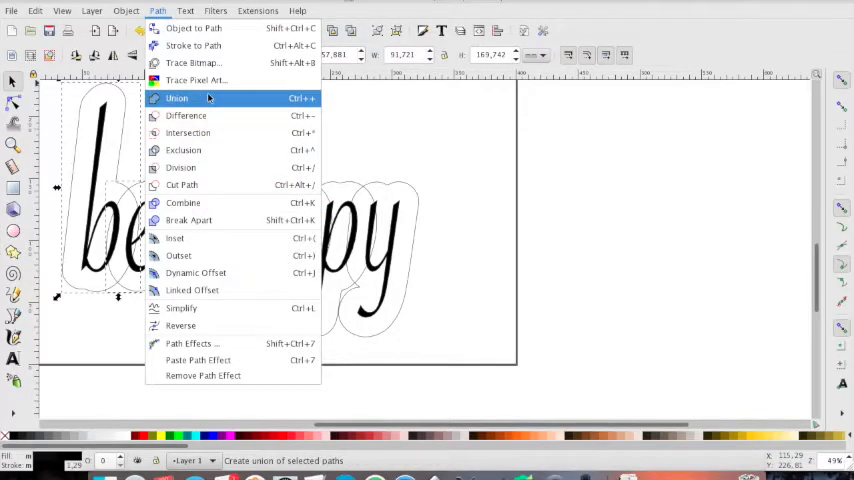
pyautogui.click(176, 98)
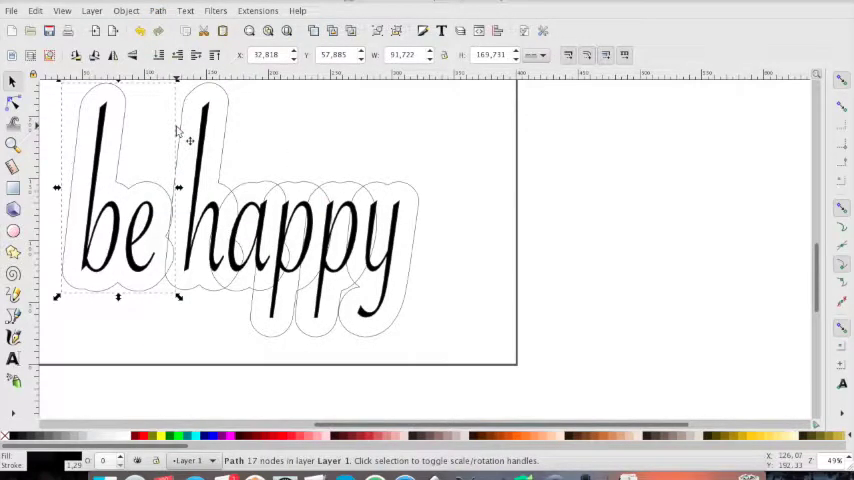
pyautogui.moveTo(58, 244)
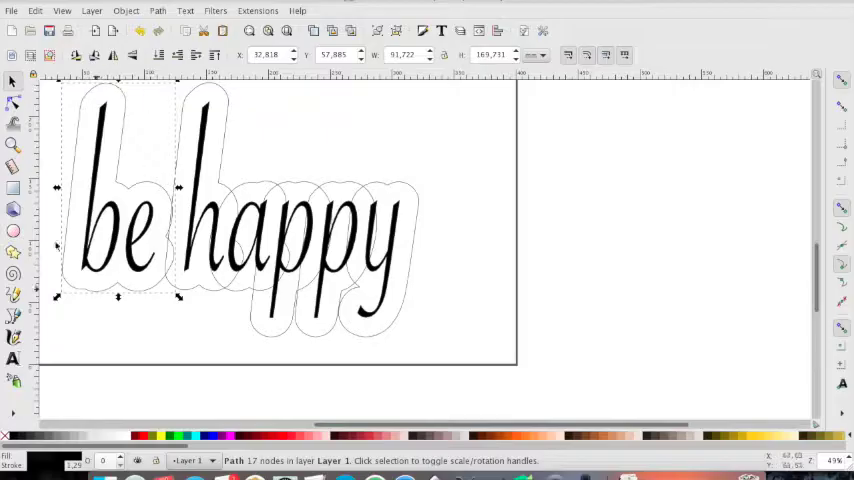
pyautogui.moveTo(112, 144)
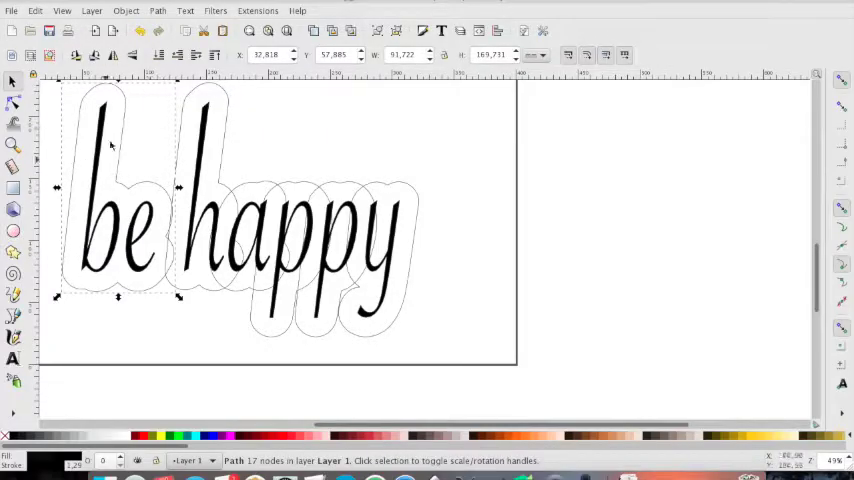
pyautogui.moveTo(124, 240)
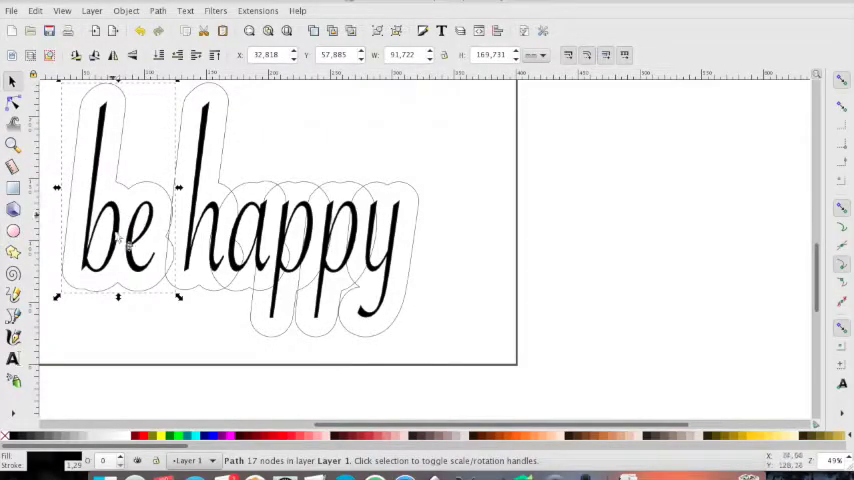
pyautogui.moveTo(240, 118)
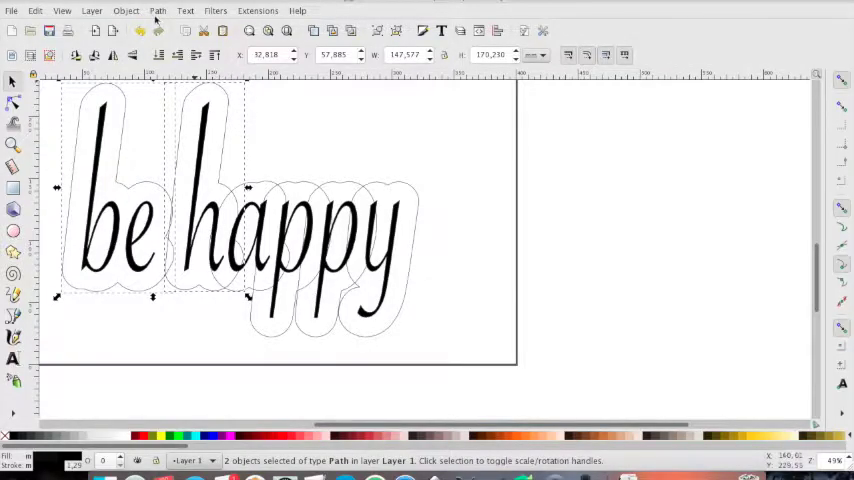
pyautogui.click(158, 12)
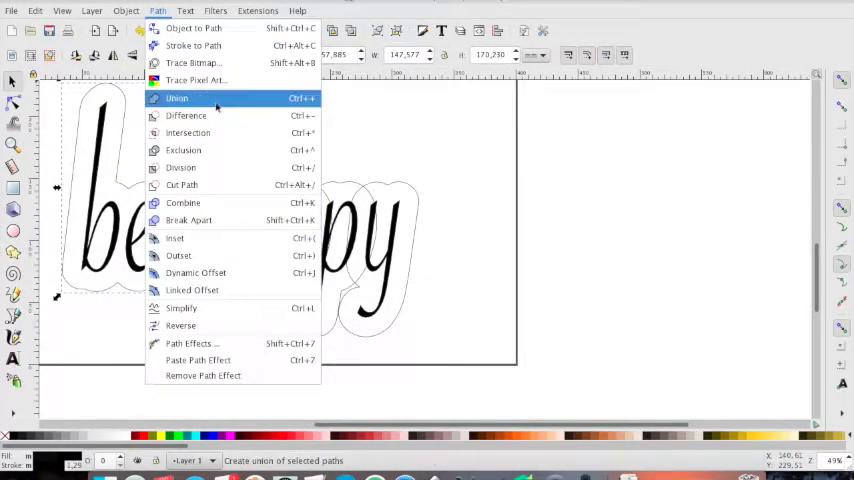
pyautogui.click(176, 98)
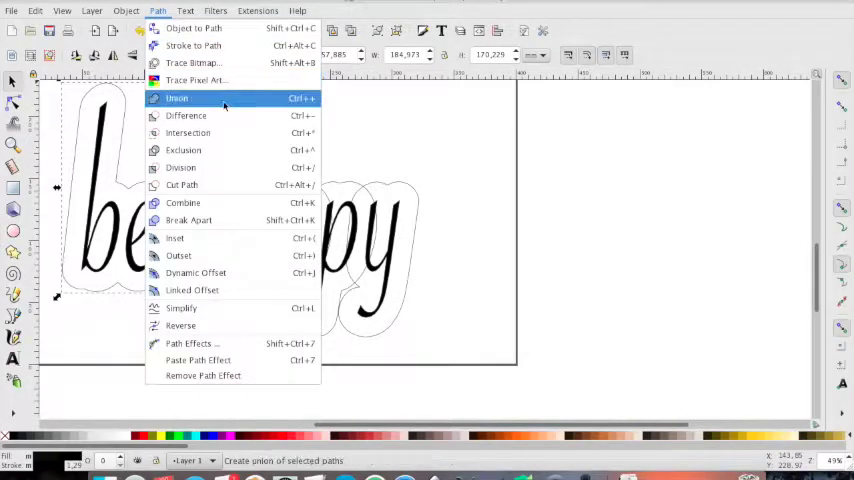
# - Add the remaining letter outlines and union them into one continuous border path
pyautogui.click(176, 98)
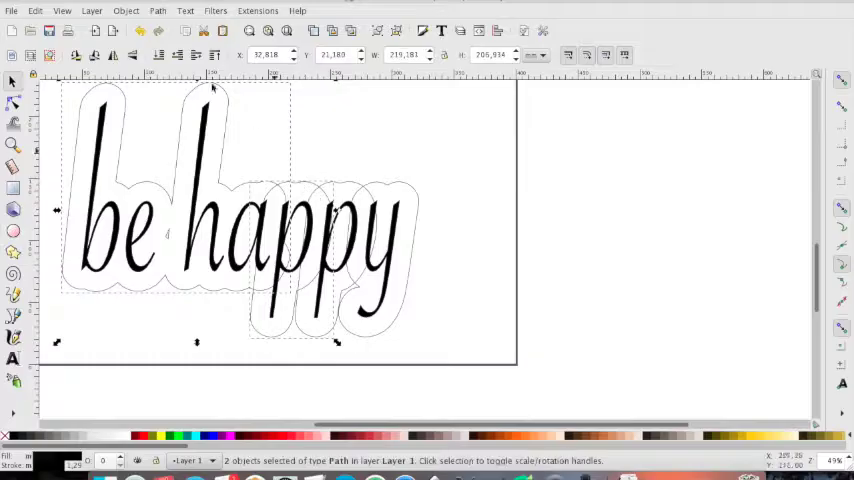
pyautogui.click(156, 12)
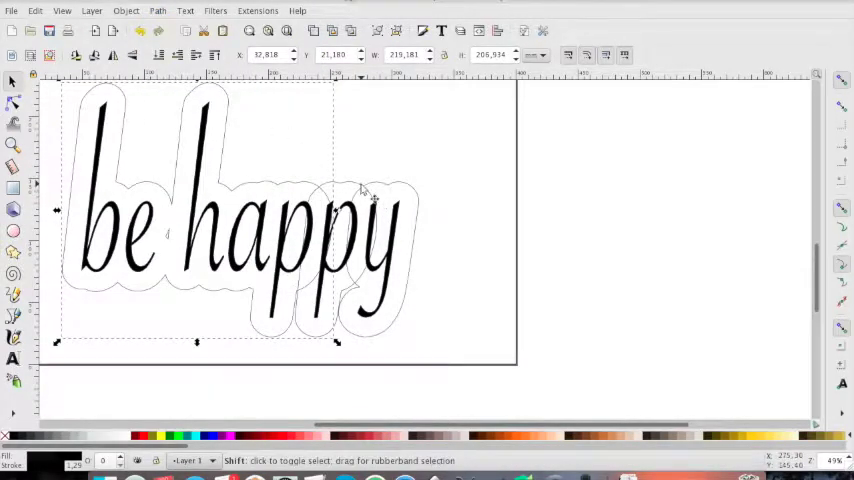
pyautogui.click(184, 12)
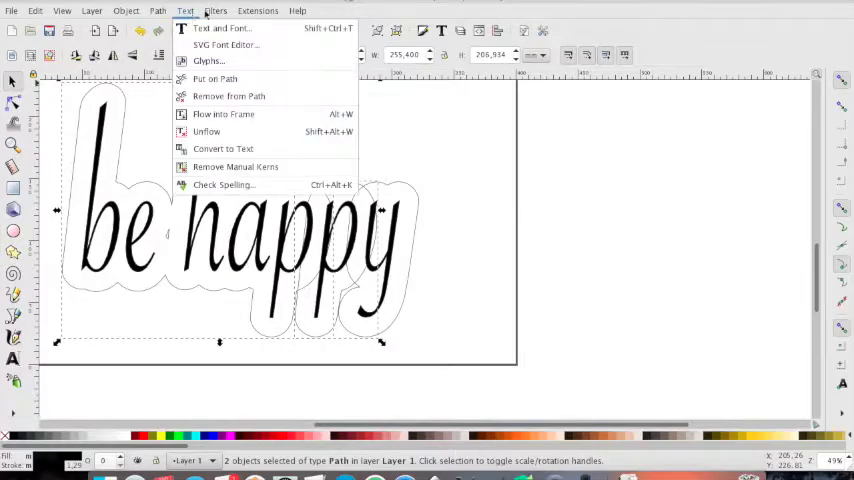
pyautogui.click(222, 148)
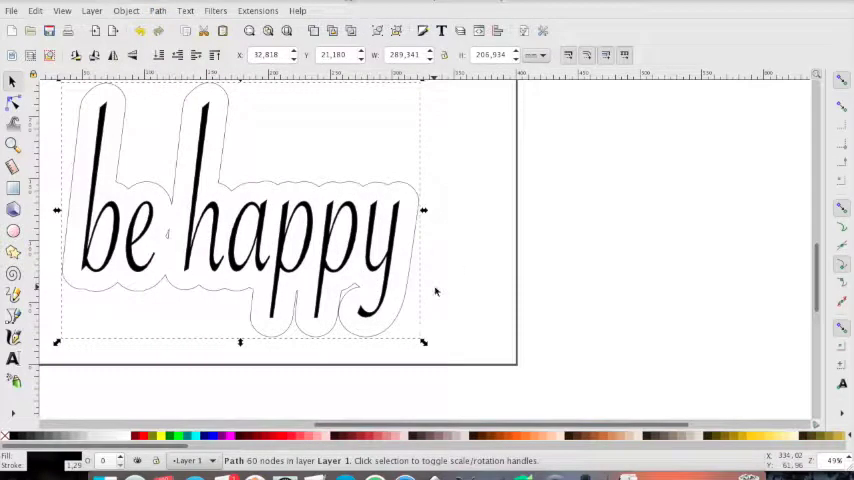
pyautogui.moveTo(204, 288)
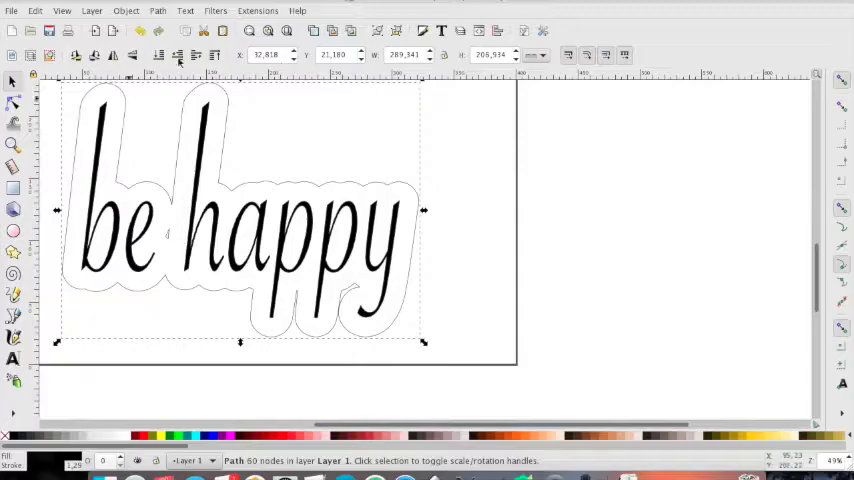
pyautogui.moveTo(156, 244)
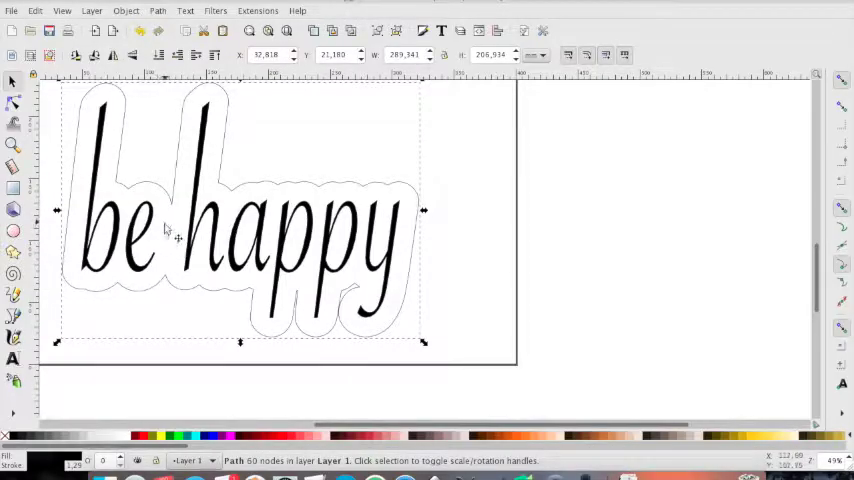
pyautogui.moveTo(170, 240)
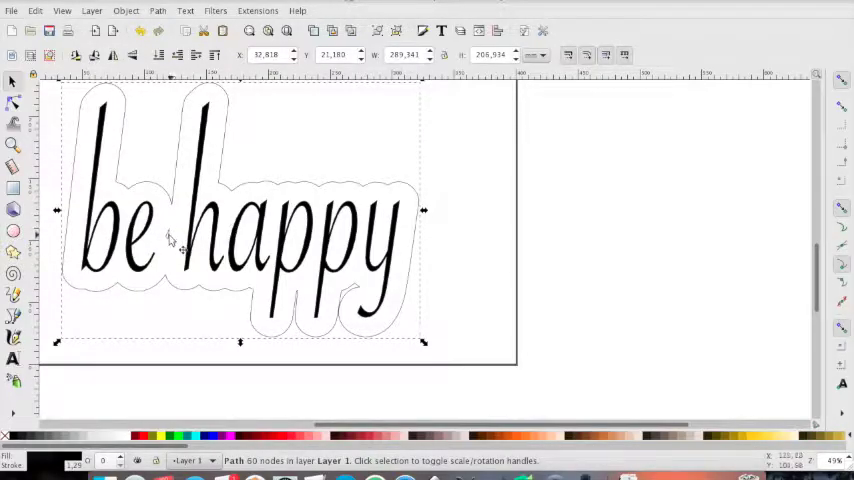
pyautogui.moveTo(100, 92)
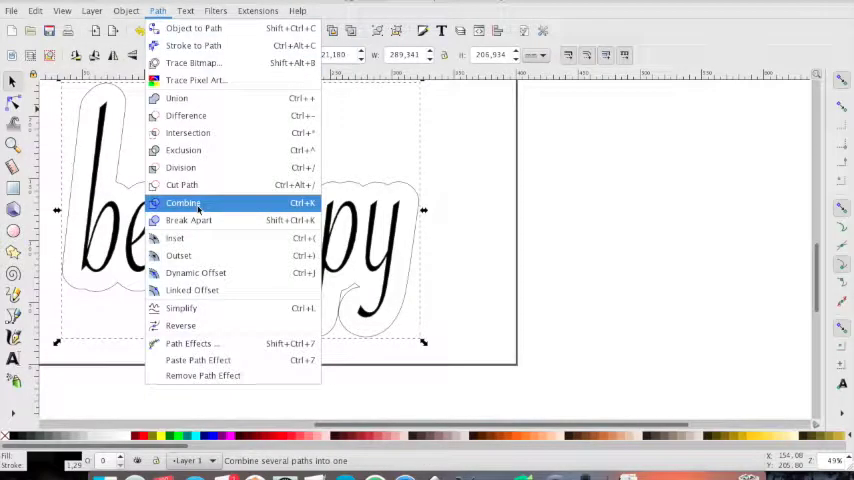
pyautogui.click(184, 204)
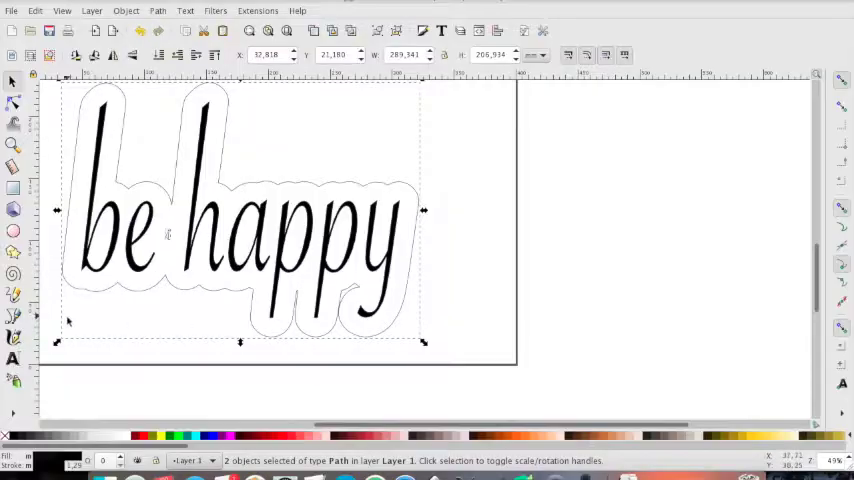
pyautogui.moveTo(444, 334)
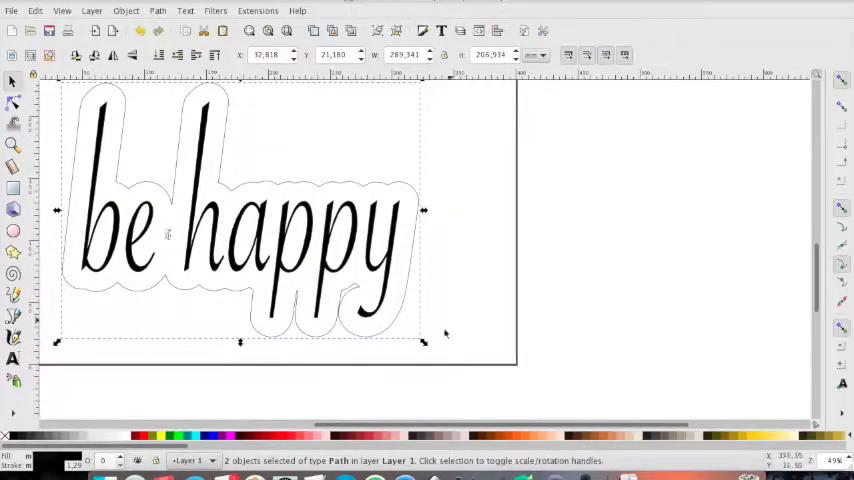
pyautogui.moveTo(120, 92)
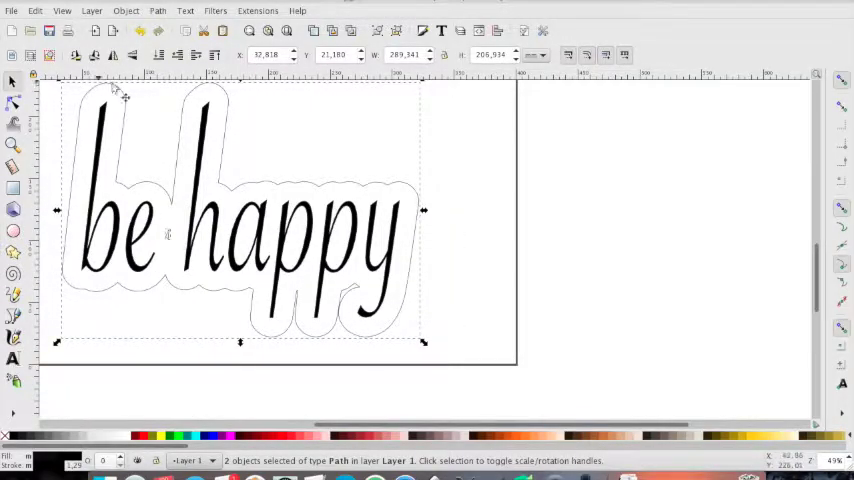
pyautogui.moveTo(184, 252)
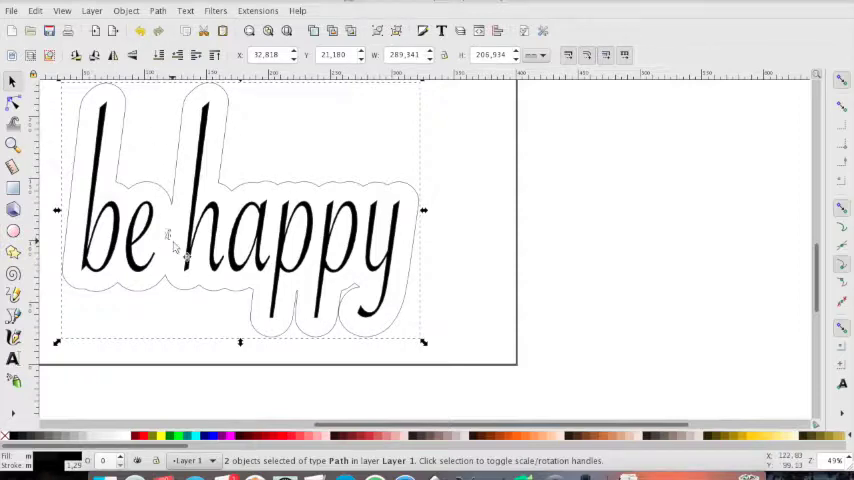
pyautogui.moveTo(168, 240)
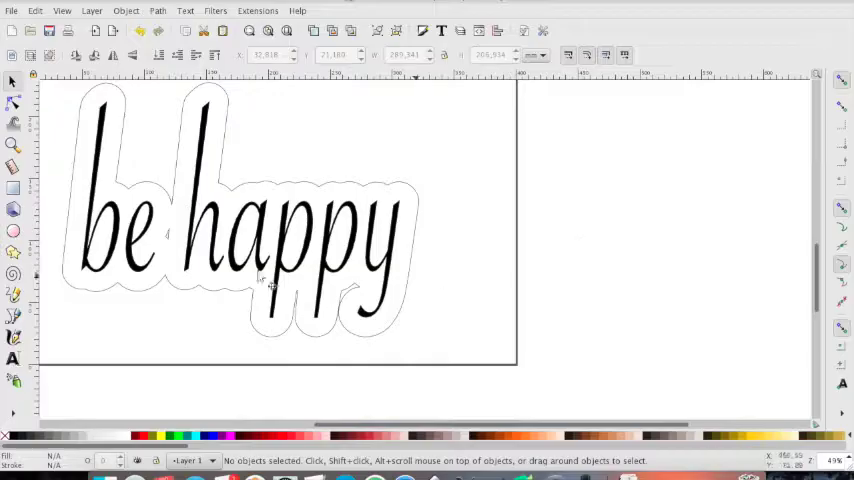
pyautogui.click(168, 236)
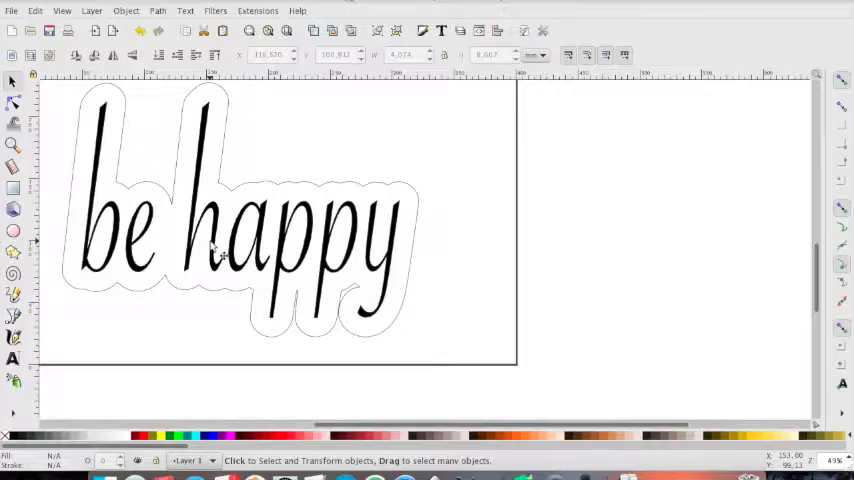
pyautogui.moveTo(224, 252)
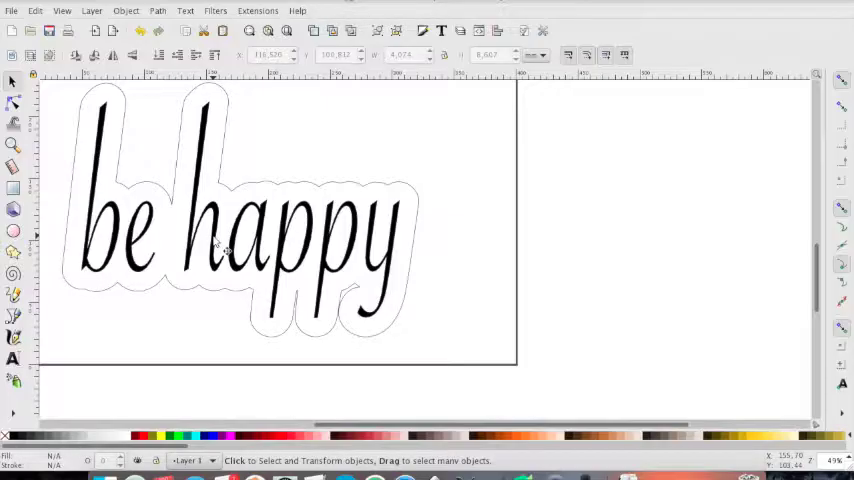
# - Select the 'be happy' text and convert it to paths with Object to Path
pyautogui.click(220, 244)
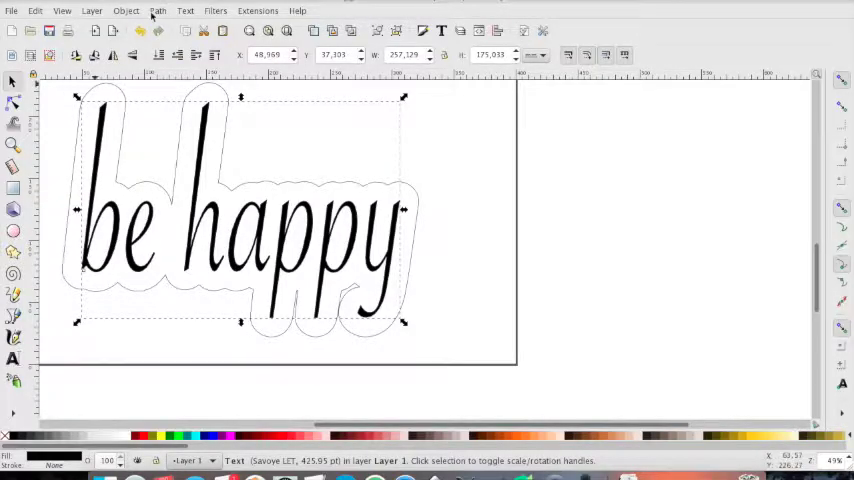
pyautogui.click(156, 12)
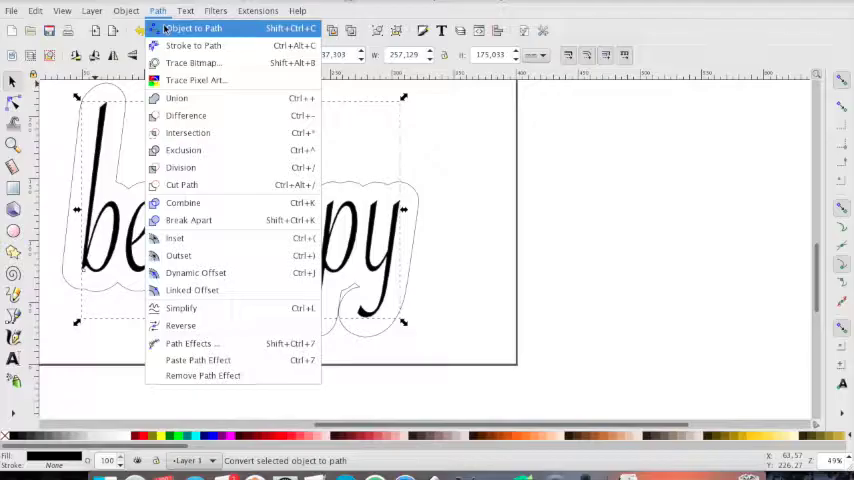
pyautogui.click(192, 28)
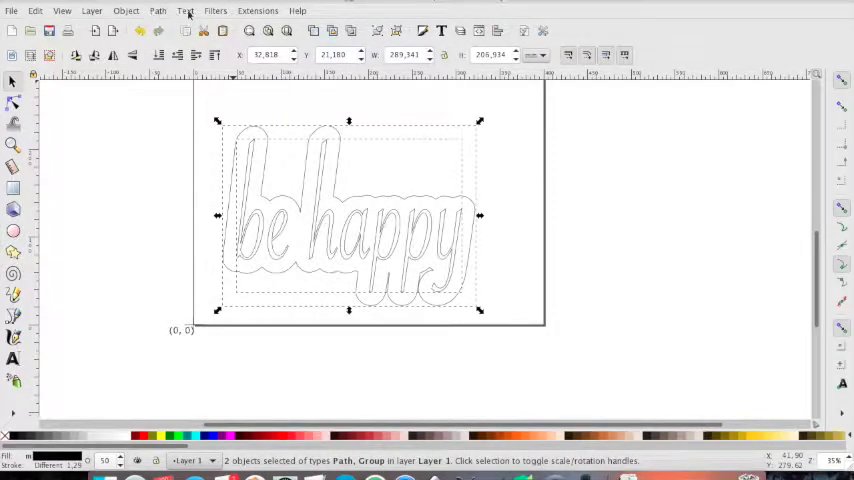
# - Run Gcodetools 2D machine on the lettering and outline, saving G-code as simple_text
pyautogui.click(258, 12)
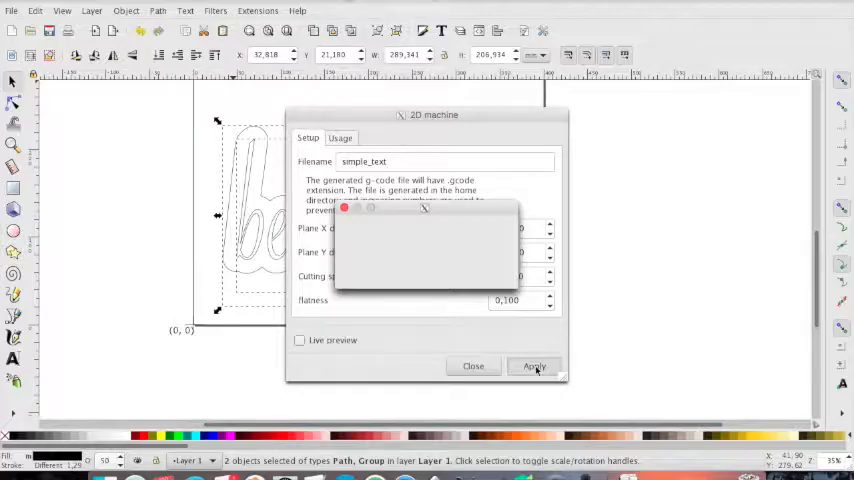
pyautogui.click(534, 366)
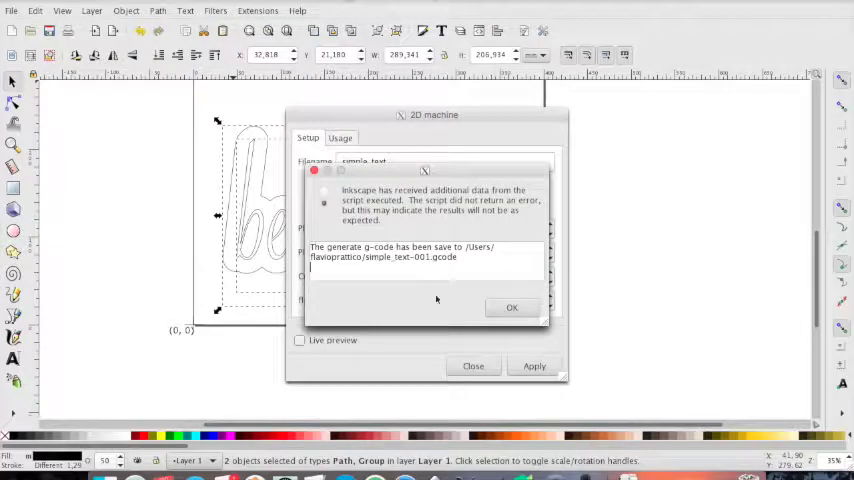
pyautogui.click(512, 308)
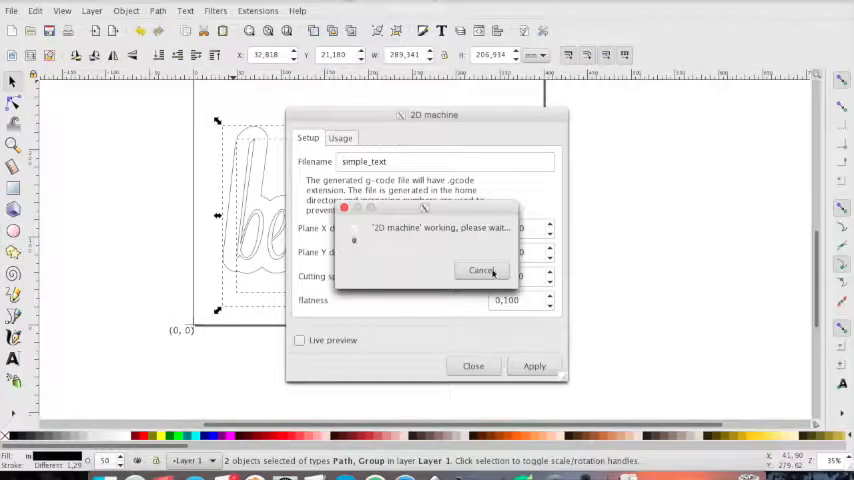
pyautogui.click(482, 270)
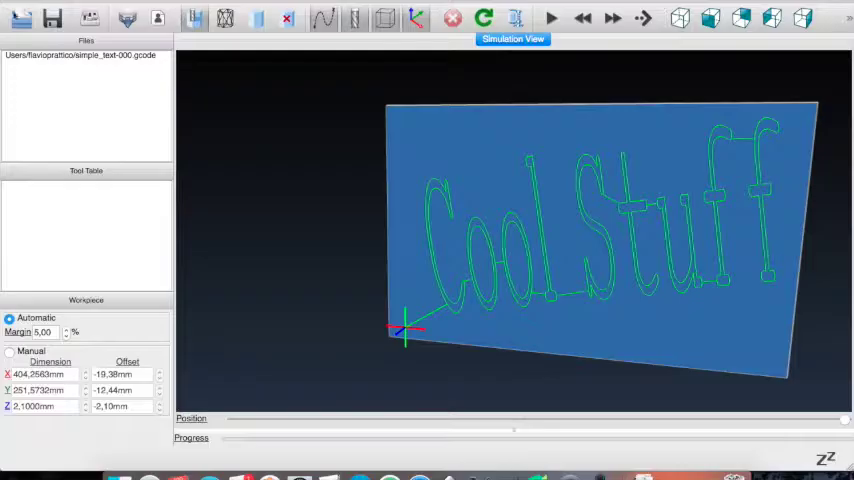
# - Load simple_text-001.gcode into CAMotics to simulate the 'be happy' toolpath
pyautogui.click(20, 18)
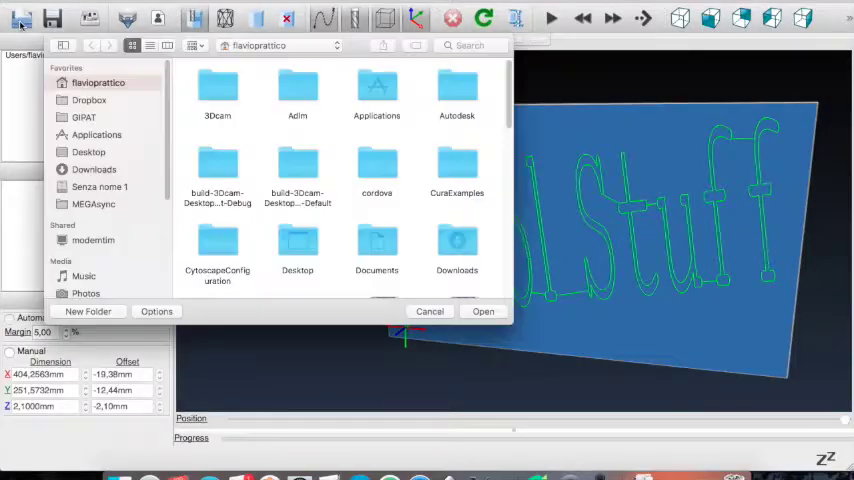
pyautogui.scroll(-3)
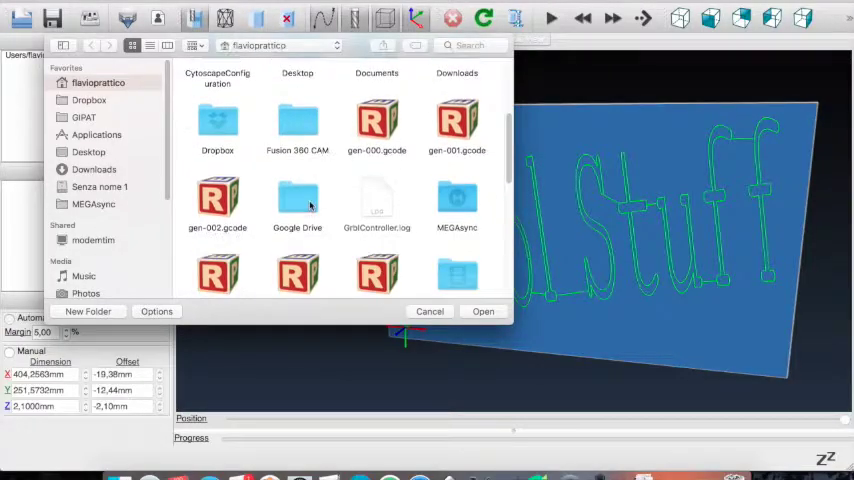
pyautogui.scroll(-3)
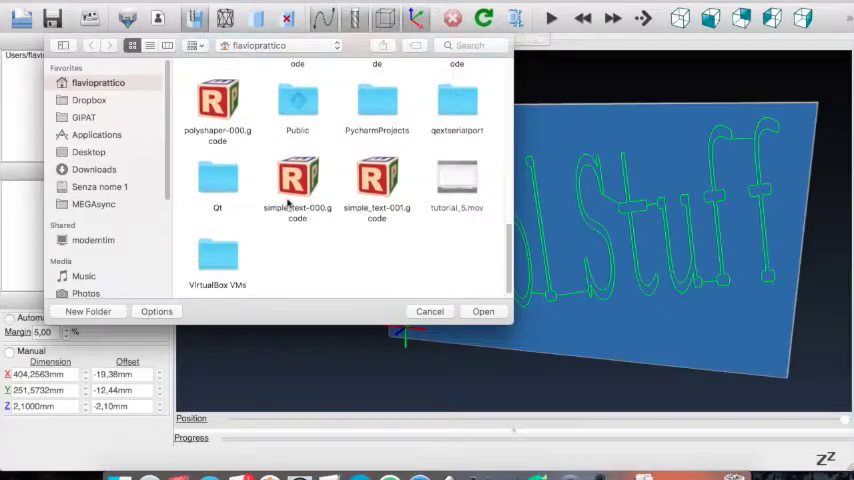
pyautogui.click(376, 184)
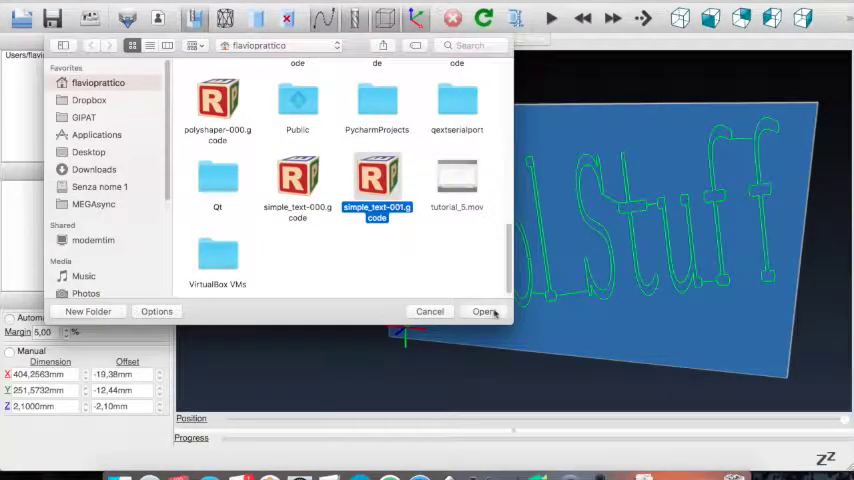
pyautogui.click(484, 312)
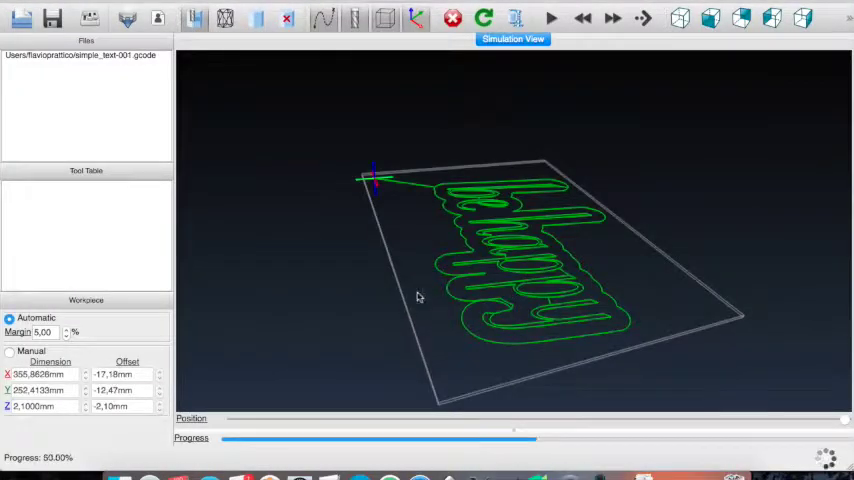